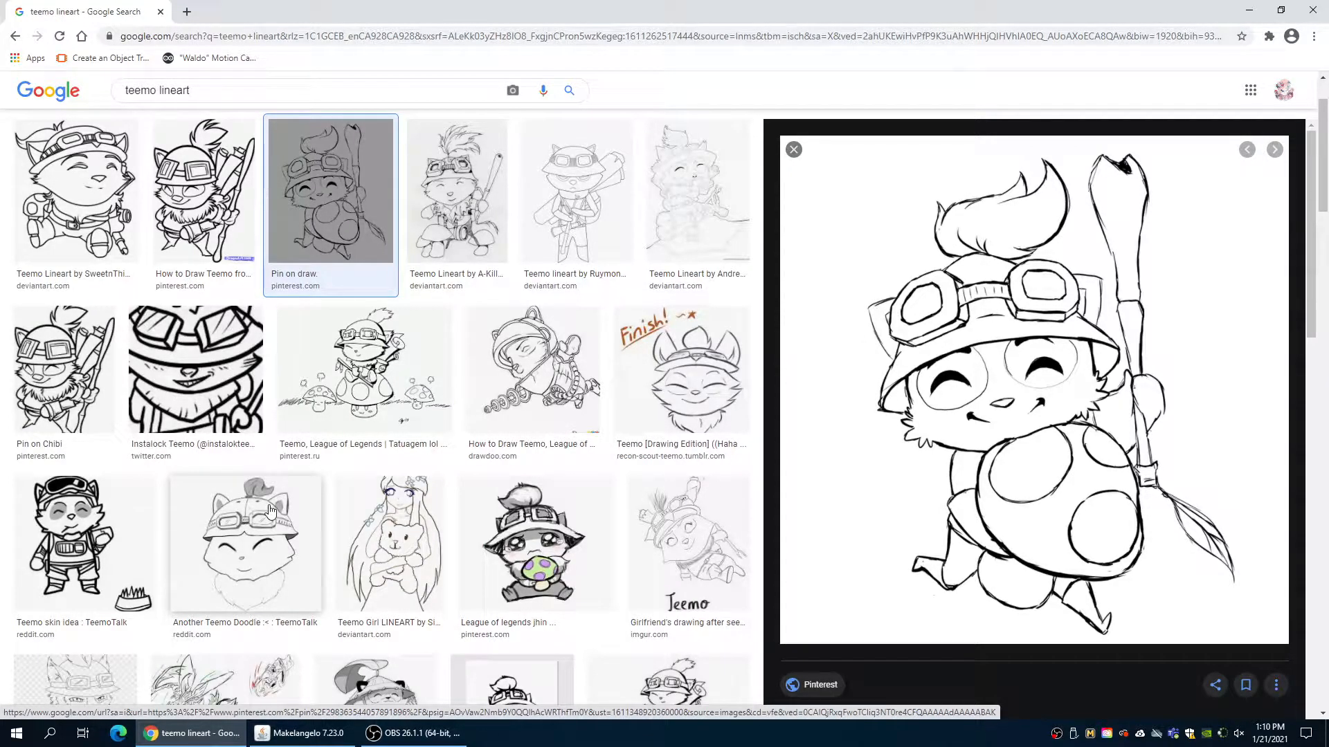
pyautogui.moveTo(247, 475)
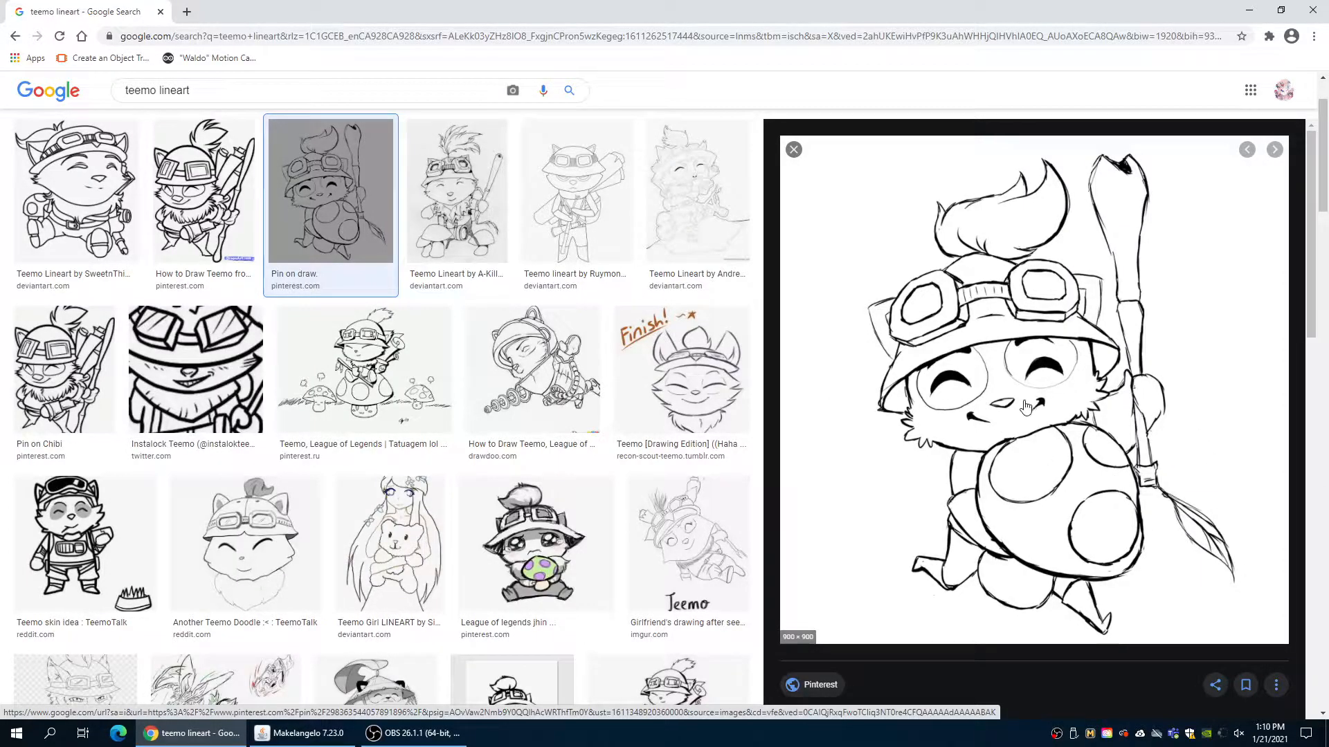
pyautogui.moveTo(1009, 420)
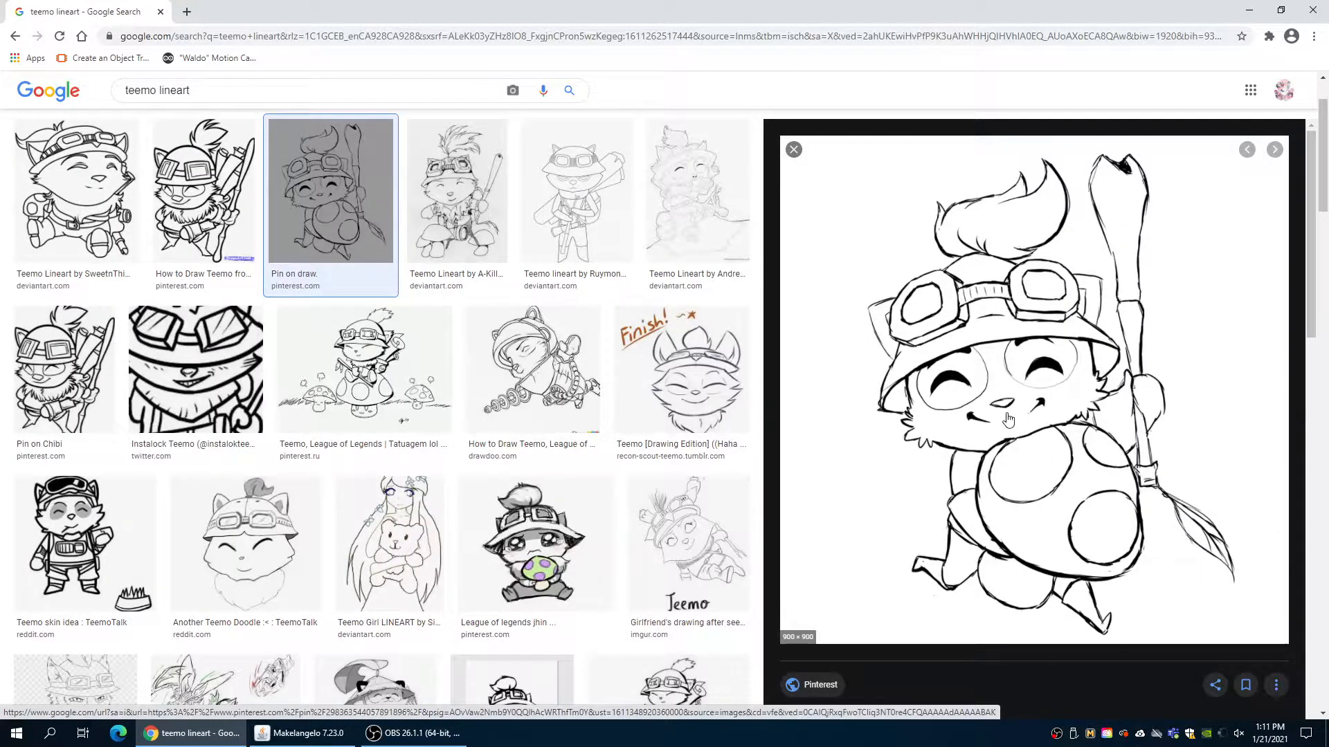
# Save the previewed Teemo line-art image as a PNG into Downloads
pyautogui.rightClick(1009, 420)
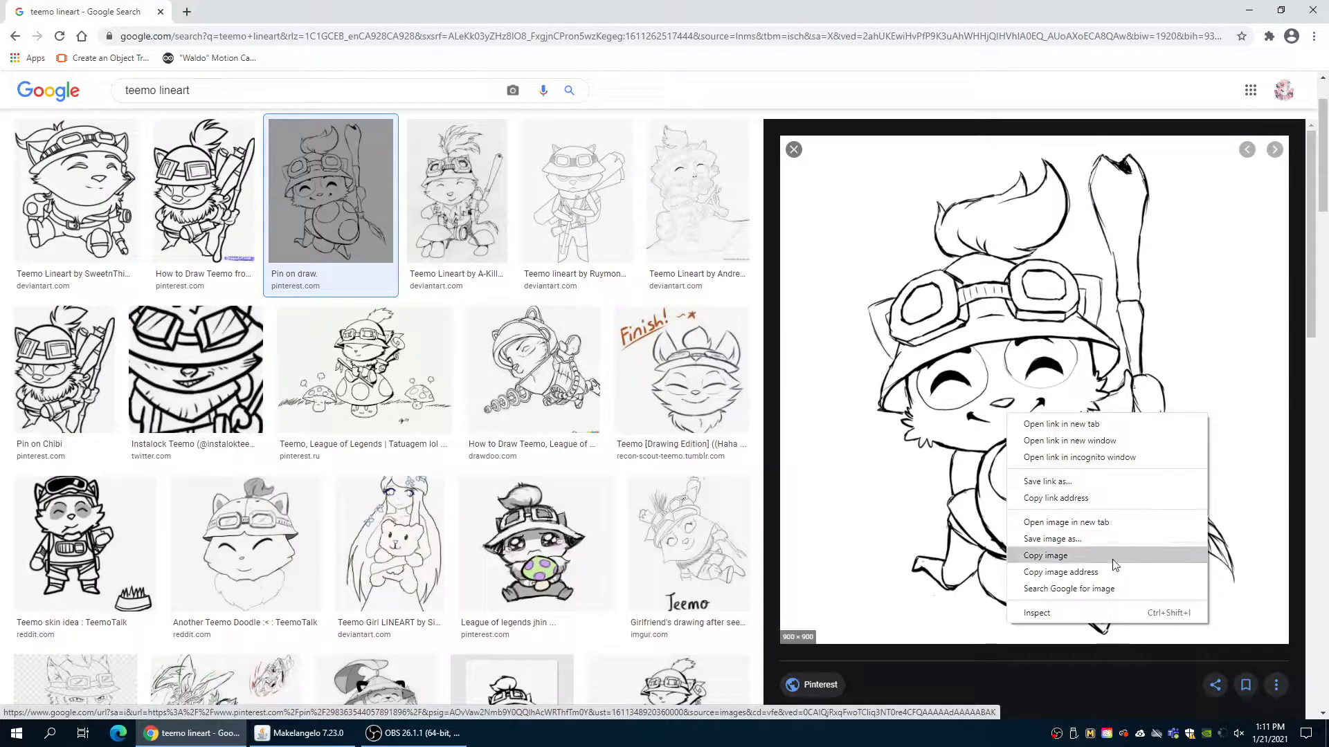
pyautogui.click(1051, 539)
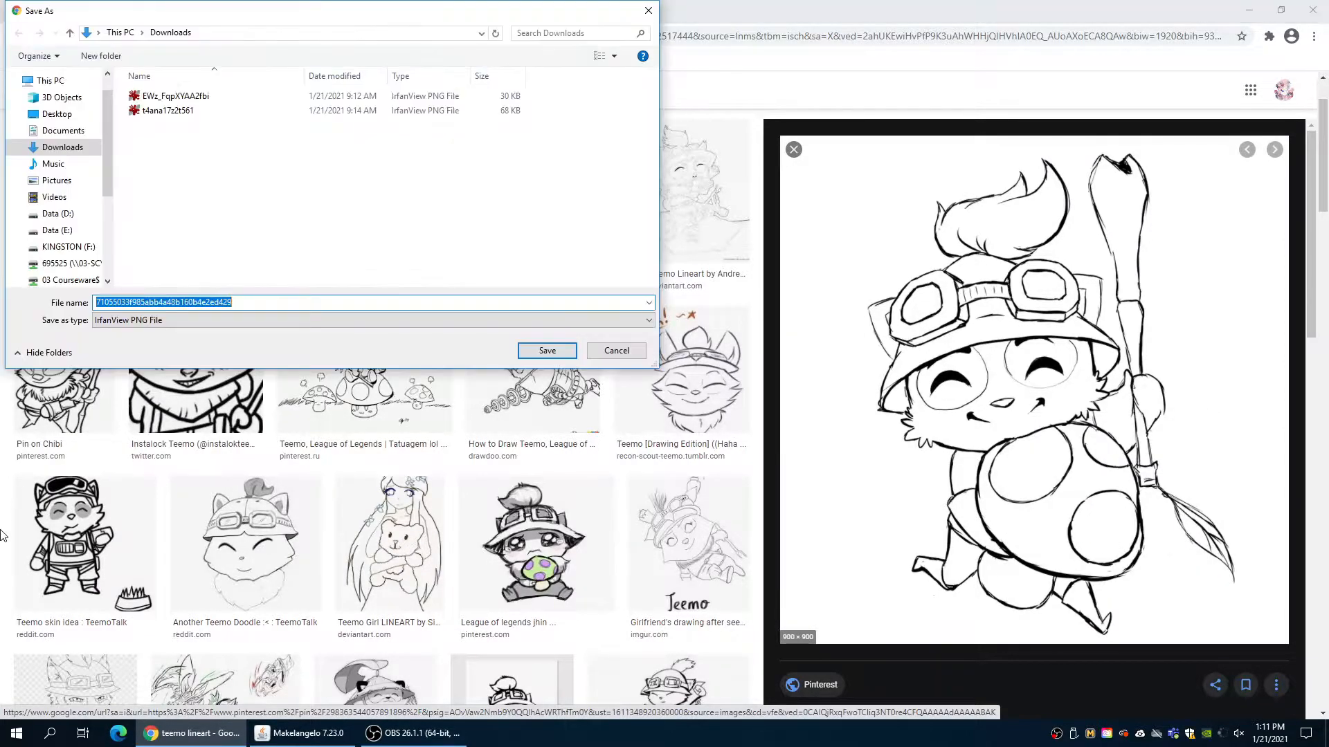
pyautogui.moveTo(574, 330)
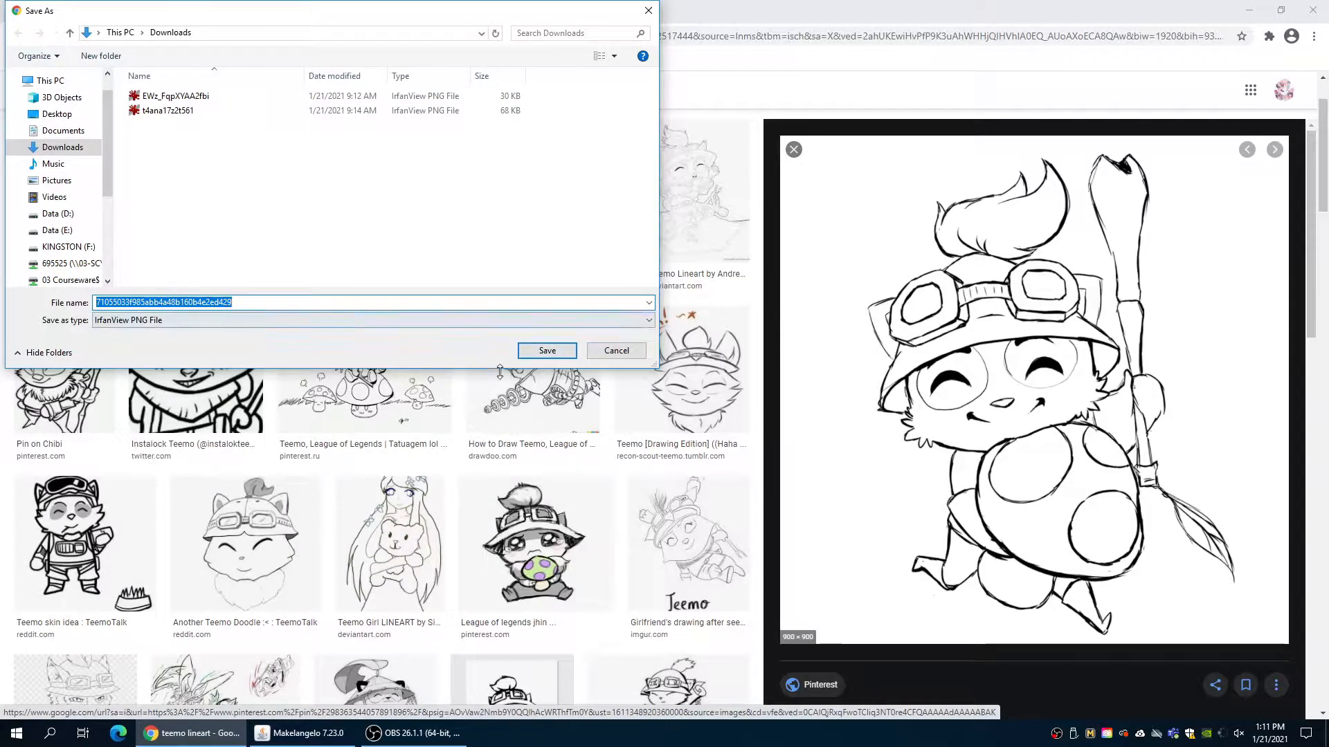
pyautogui.click(545, 351)
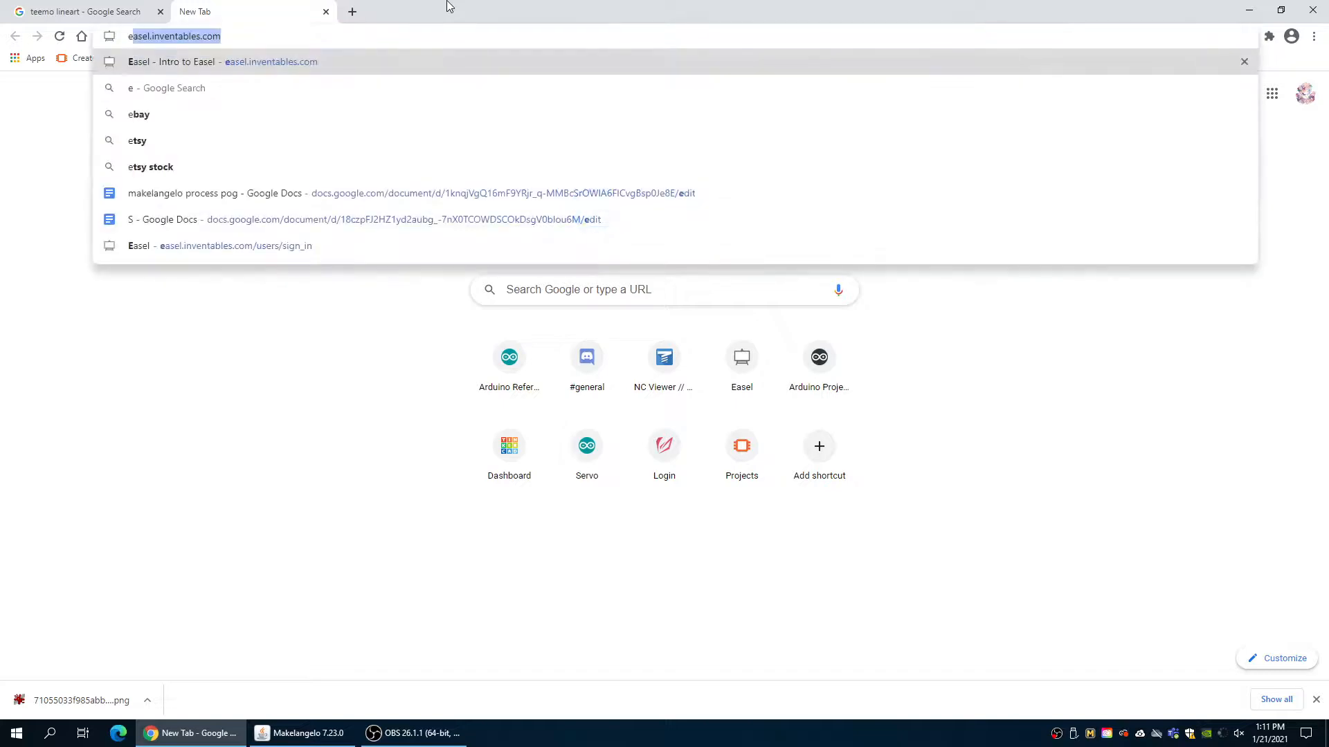
# Search 'easel c', reach the Easel site and start a new empty Untitled project
pyautogui.write('easel c')
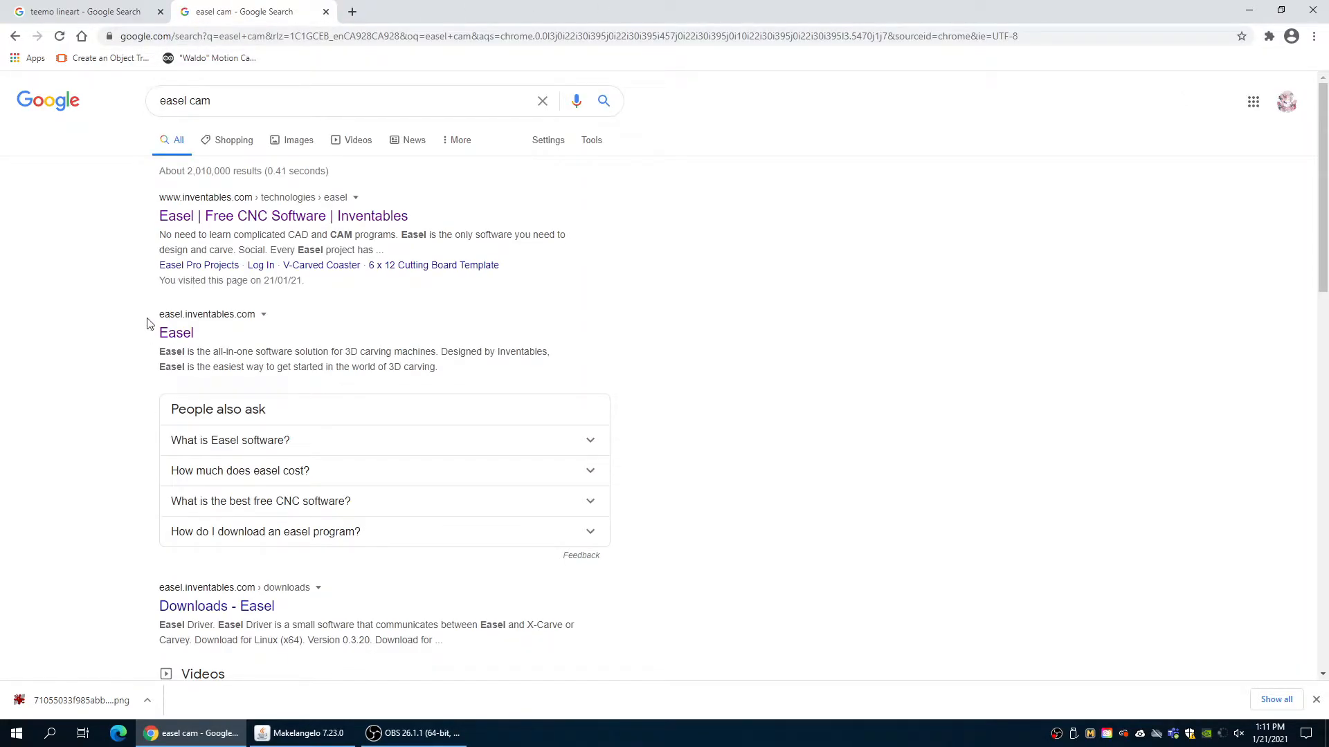
pyautogui.doubleClick(175, 332)
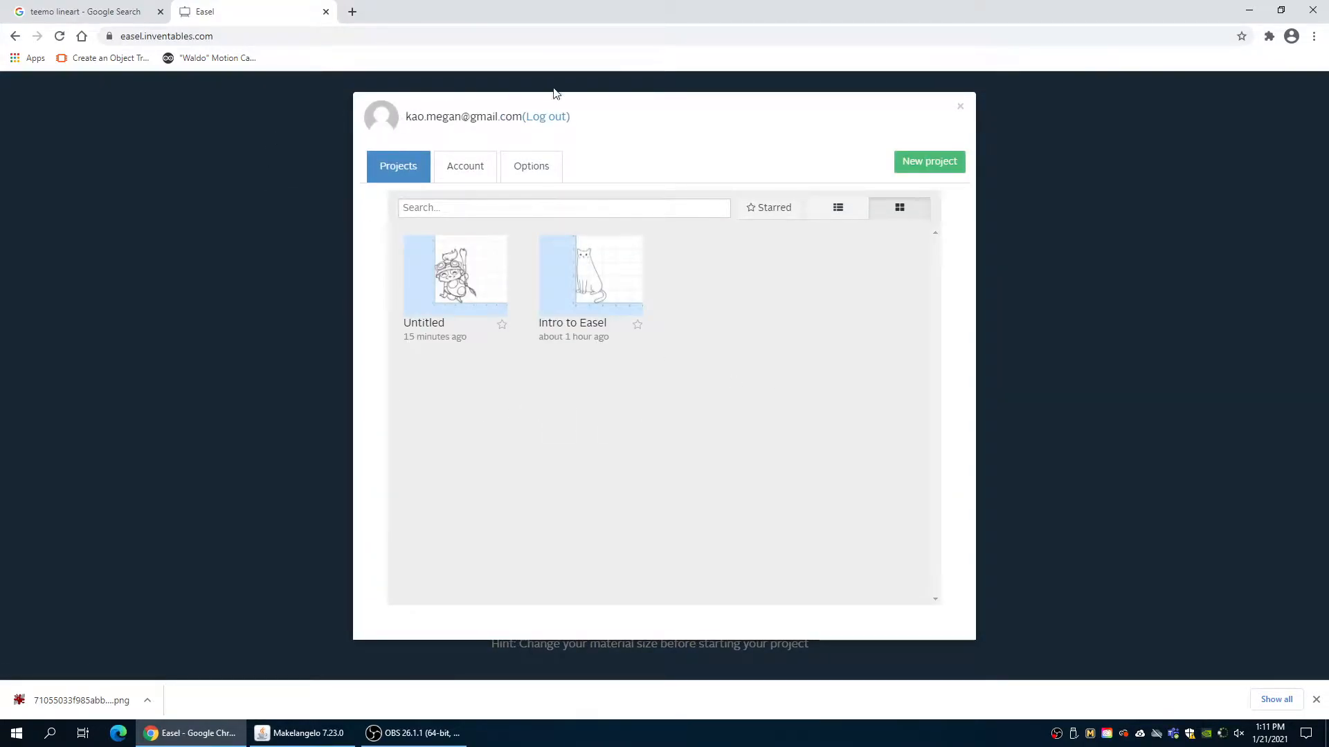
pyautogui.doubleClick(451, 116)
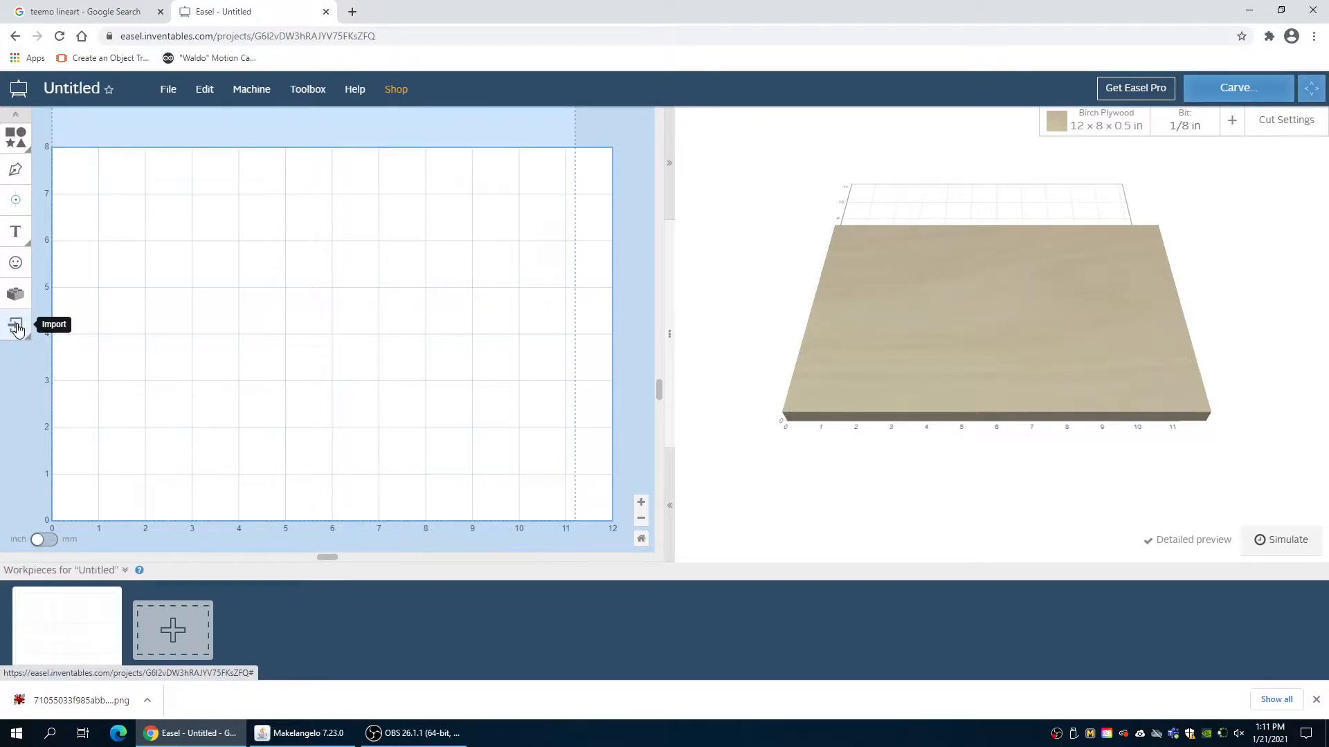
# Upload the downloaded Teemo PNG into Easel's Image Trace tool via Import
pyautogui.click(15, 325)
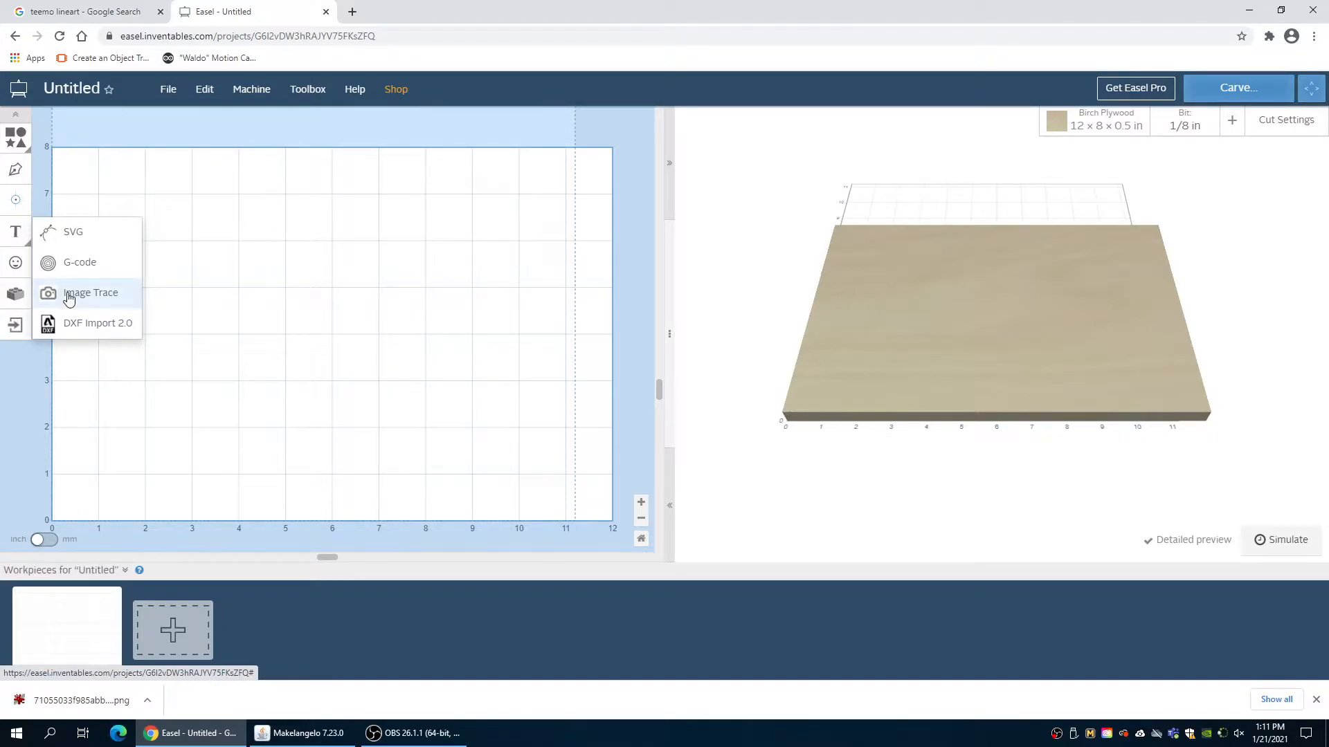
pyautogui.click(90, 292)
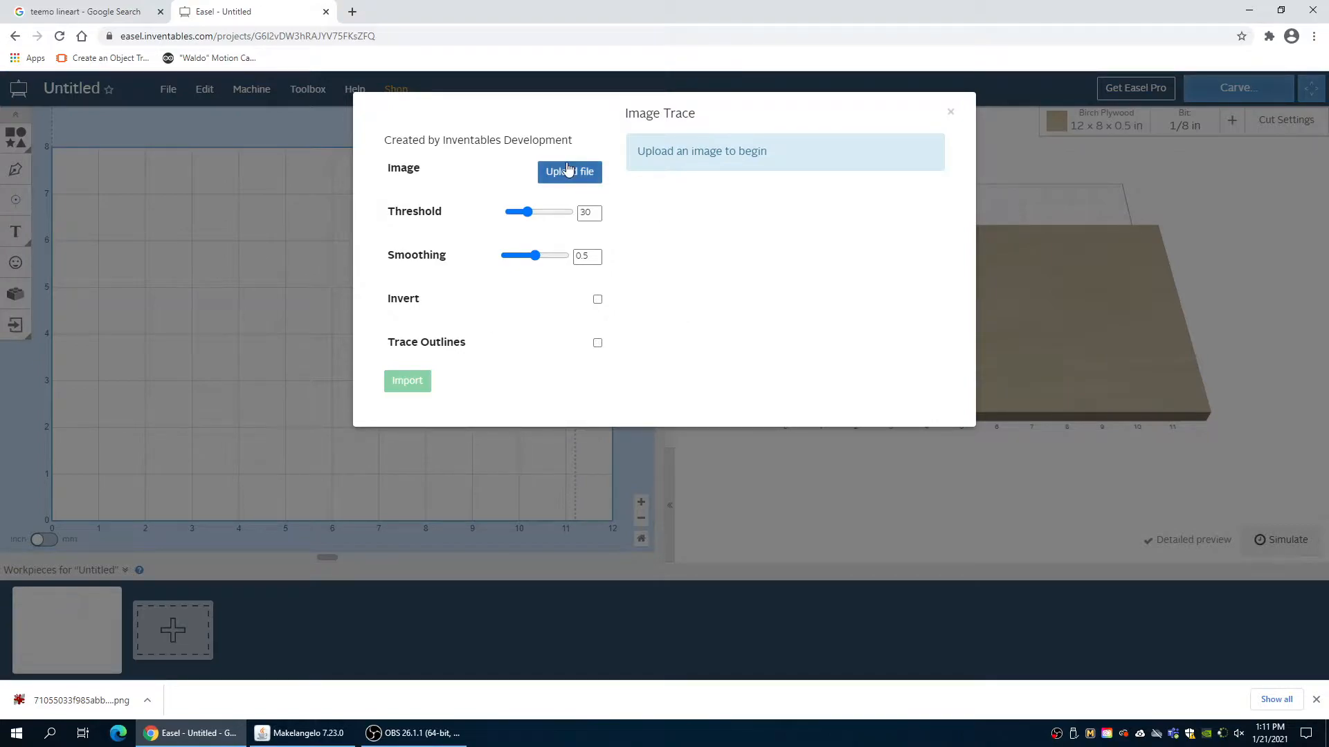
pyautogui.click(569, 171)
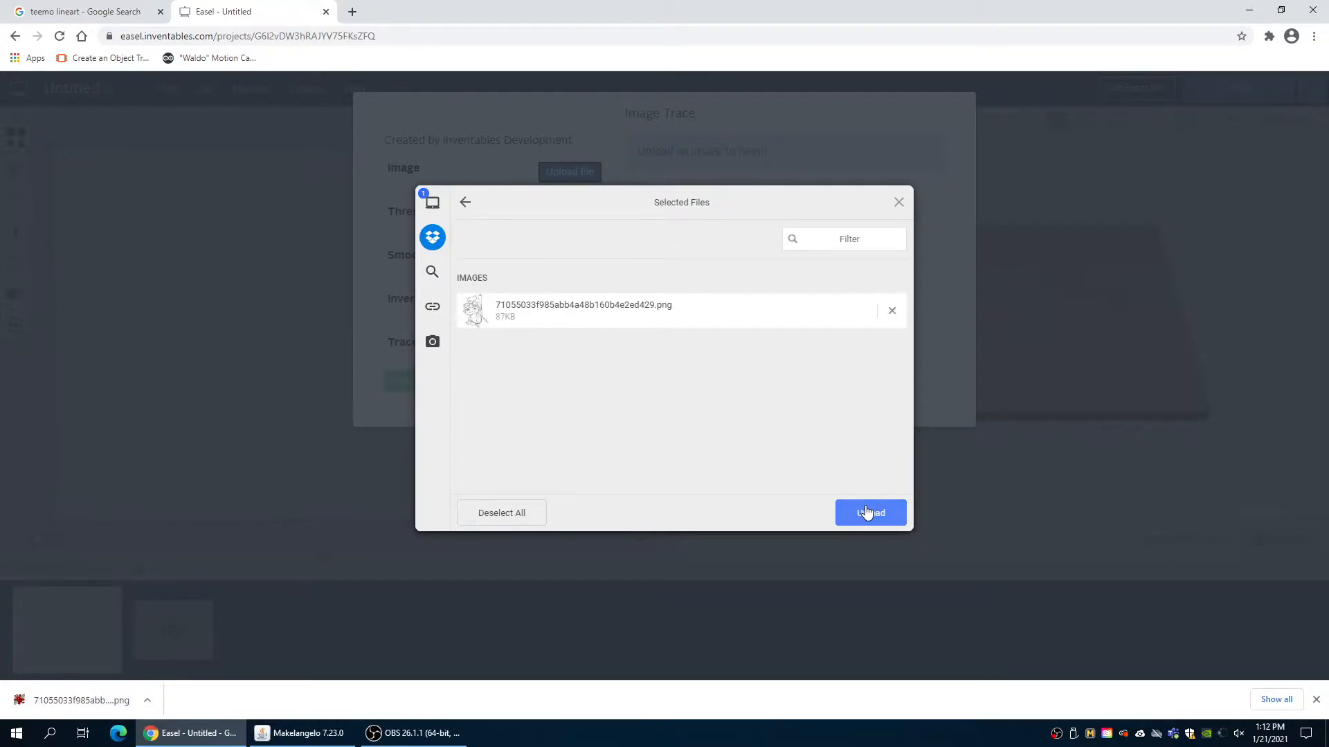
pyautogui.click(869, 512)
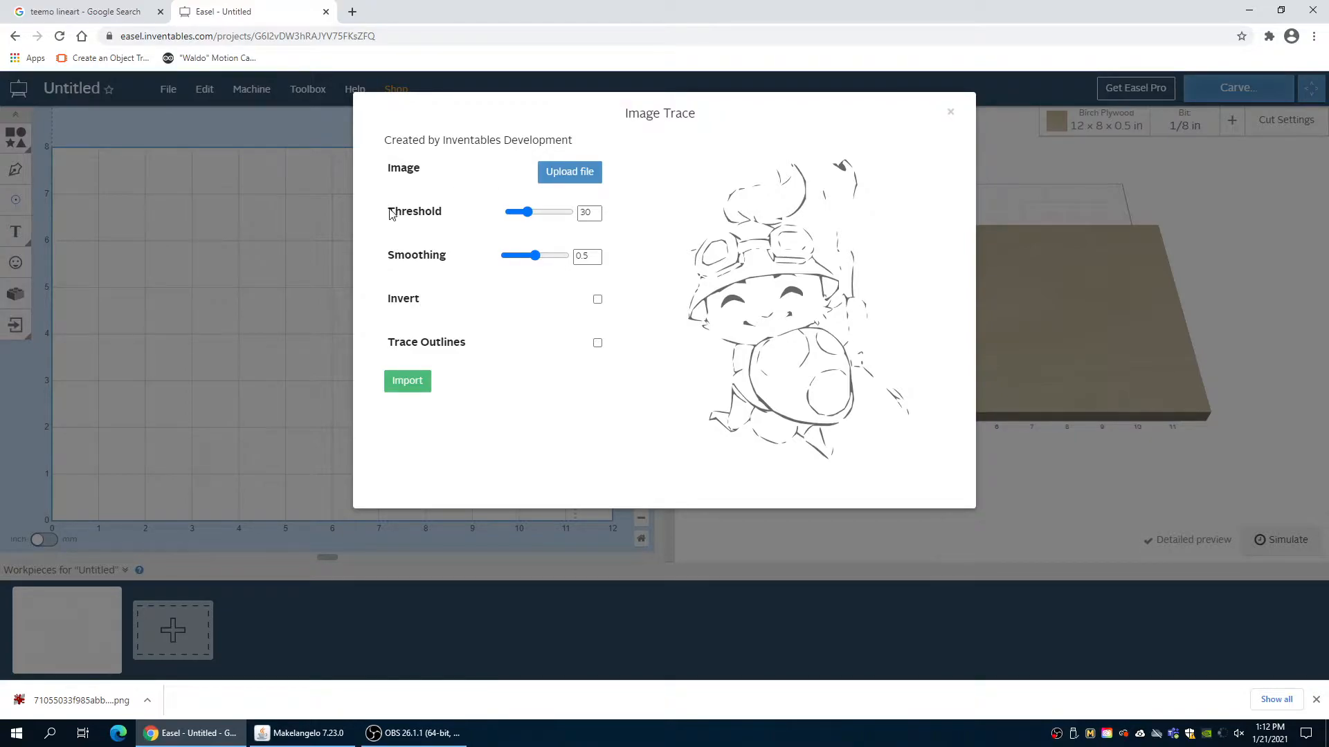
# Set the trace threshold to 99 and smoothing to 1 for a clean, full Teemo outline
pyautogui.doubleClick(417, 255)
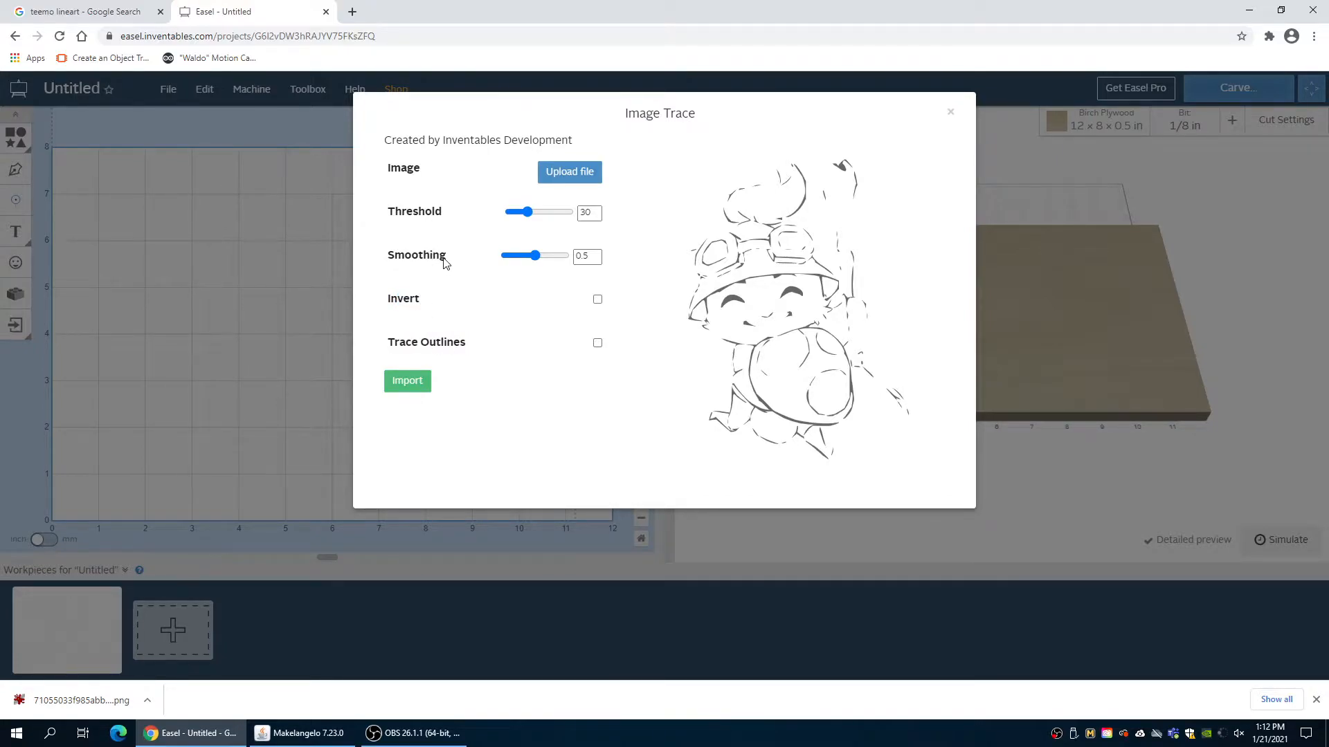
pyautogui.doubleClick(414, 210)
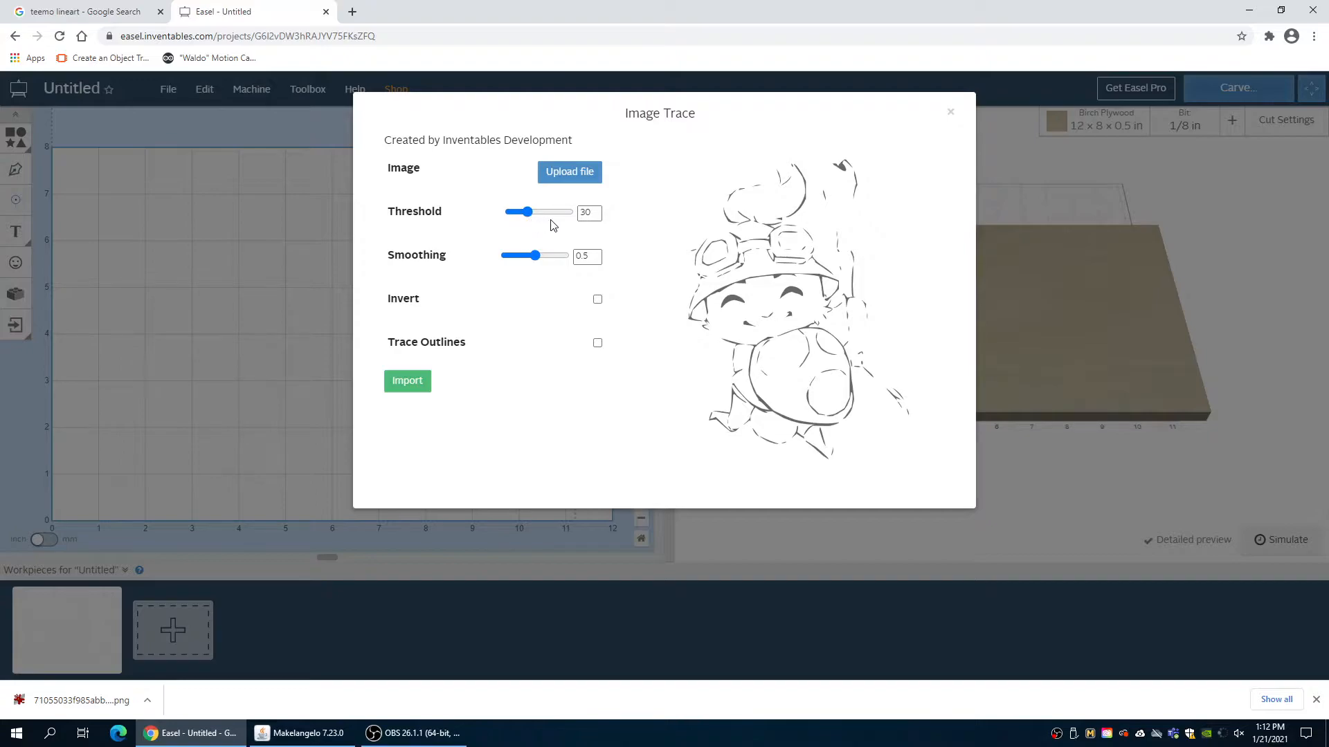
pyautogui.moveTo(528, 212); pyautogui.dragTo(568, 211)
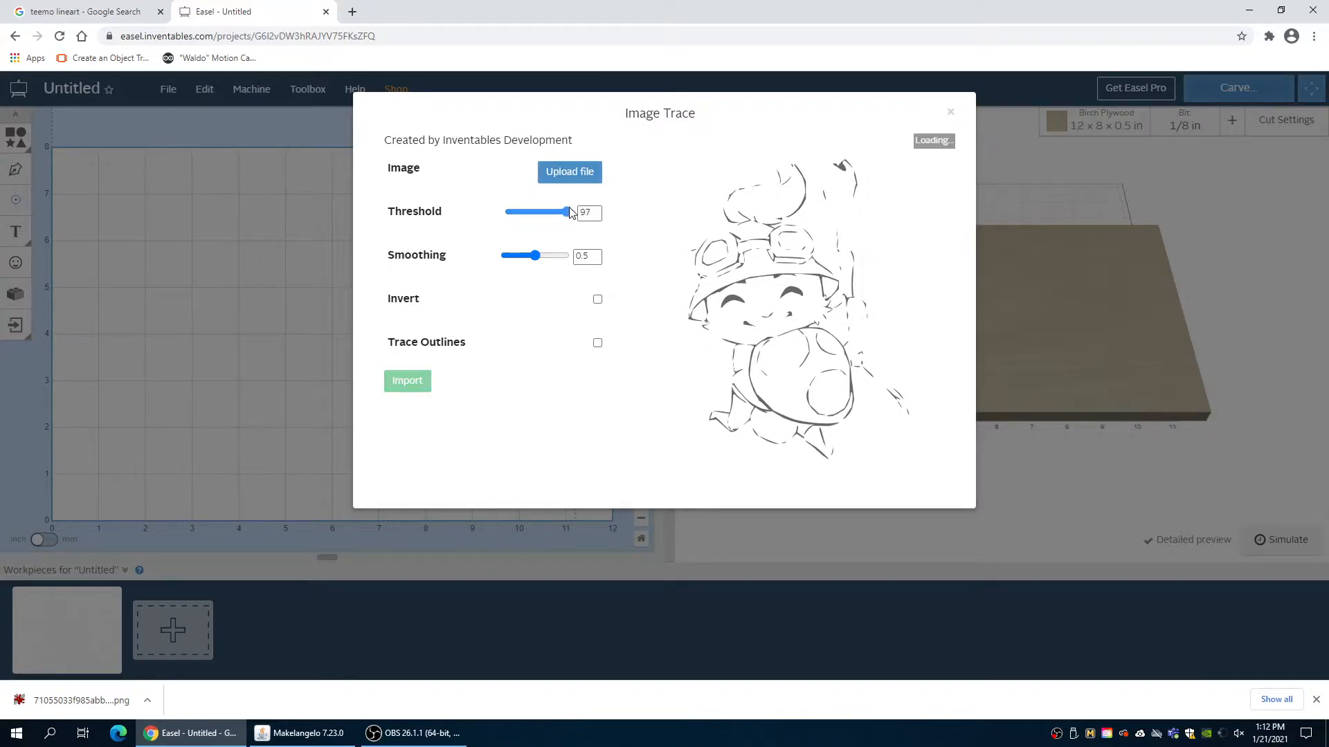
pyautogui.moveTo(565, 211); pyautogui.dragTo(571, 211)
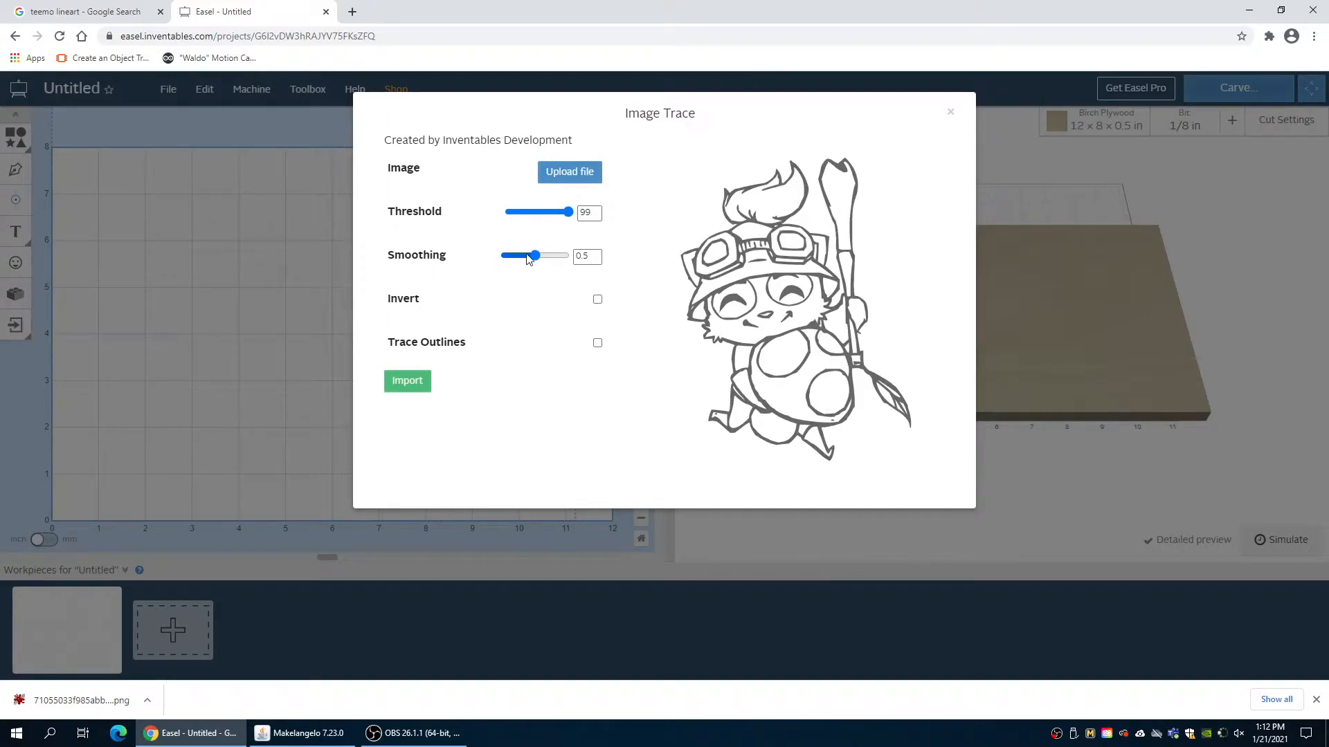
pyautogui.moveTo(531, 256); pyautogui.dragTo(571, 256)
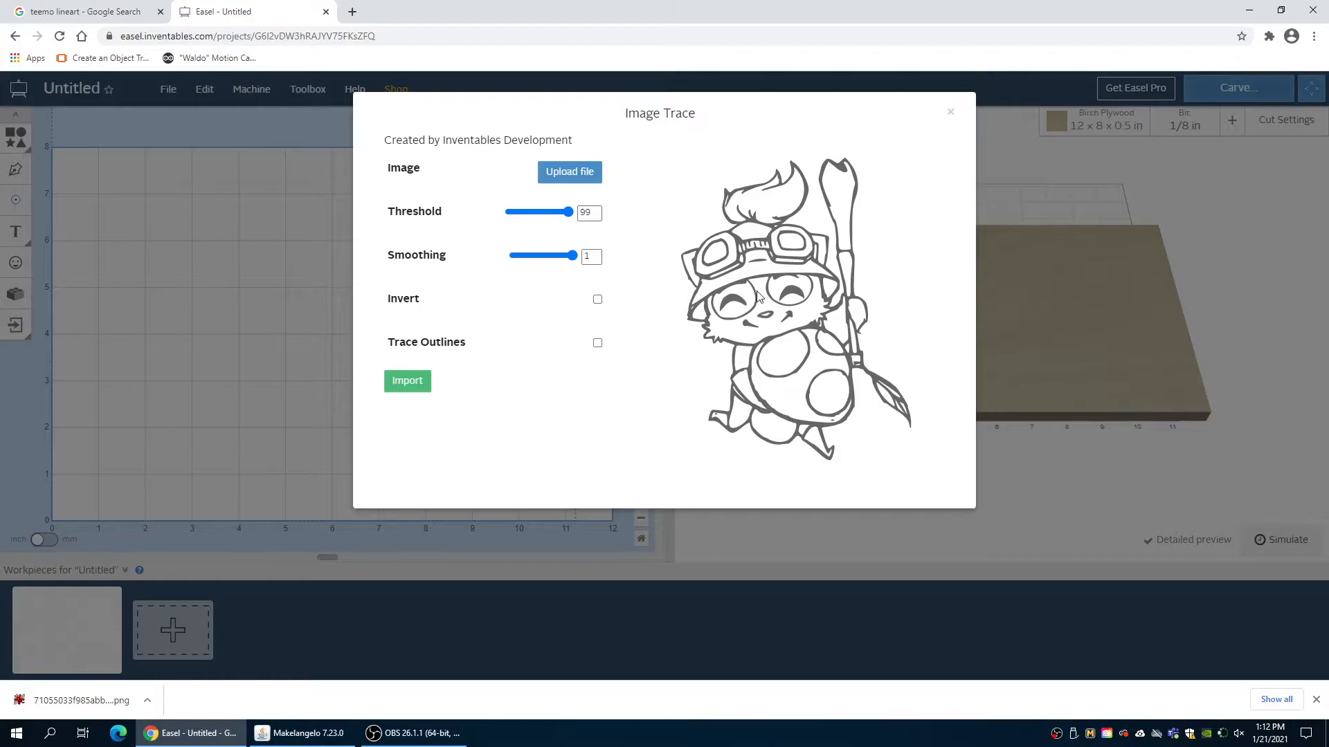
pyautogui.moveTo(623, 289)
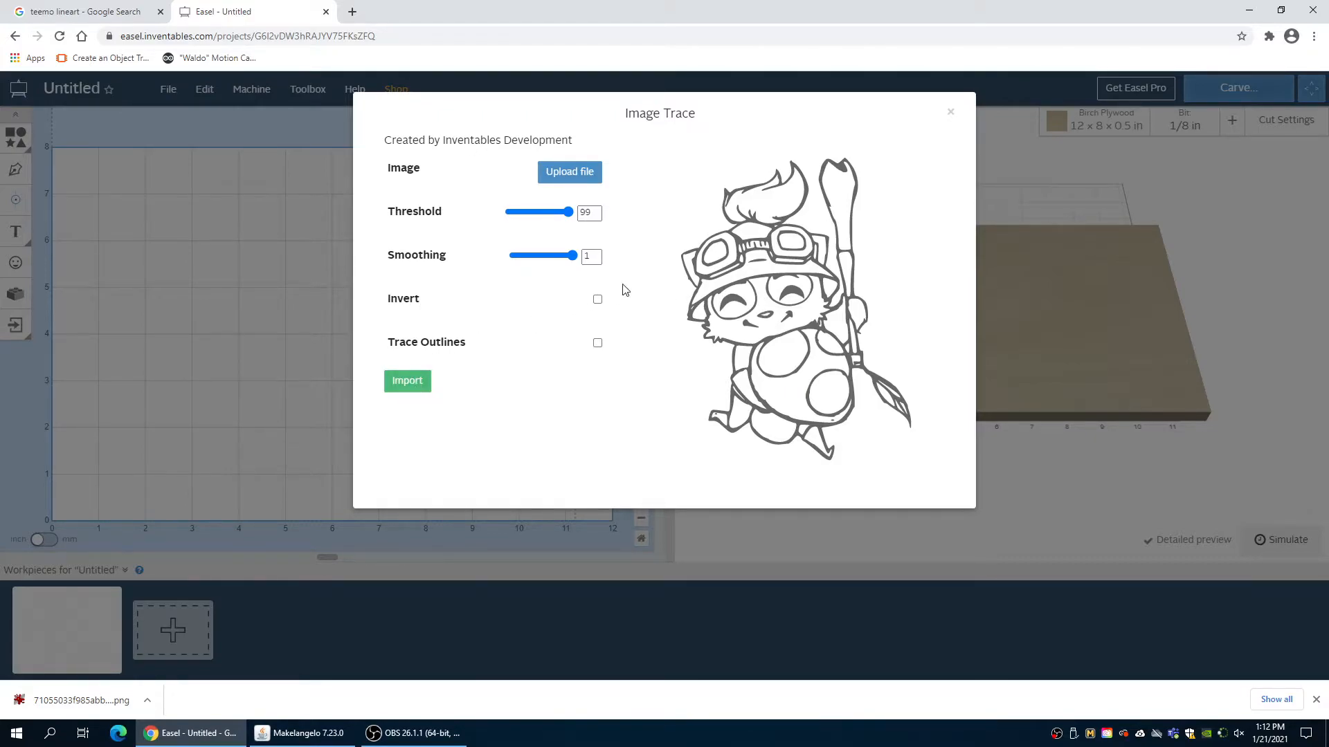
pyautogui.moveTo(938, 379)
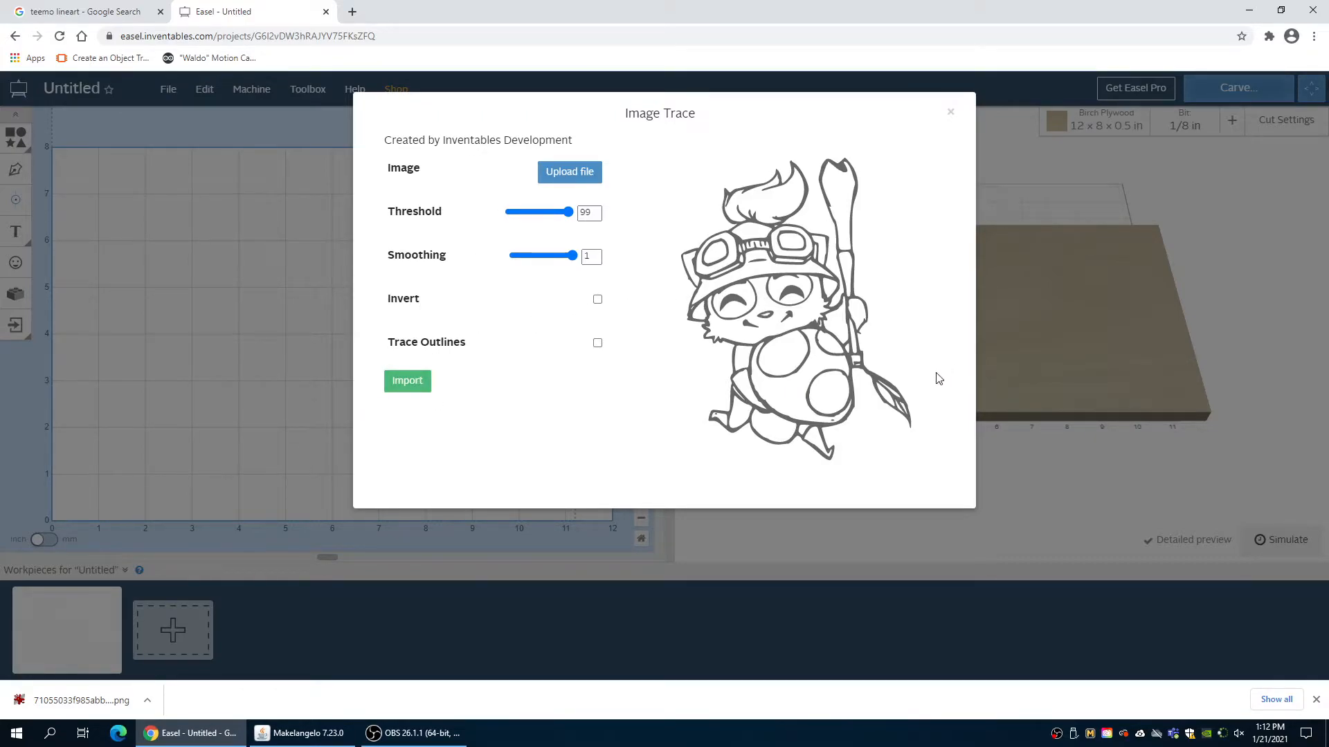
# Import the traced Teemo drawing onto the work area and centre it on the sheet
pyautogui.click(407, 381)
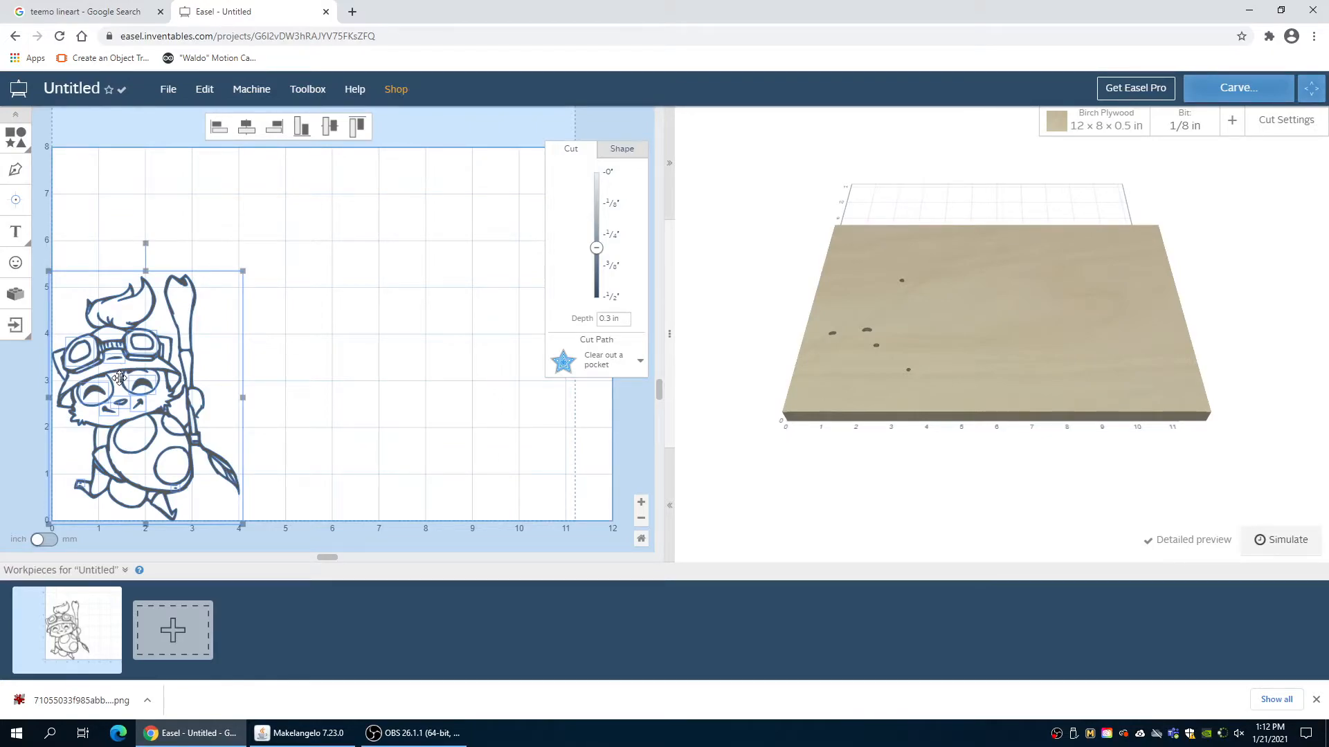
pyautogui.rightClick(119, 378)
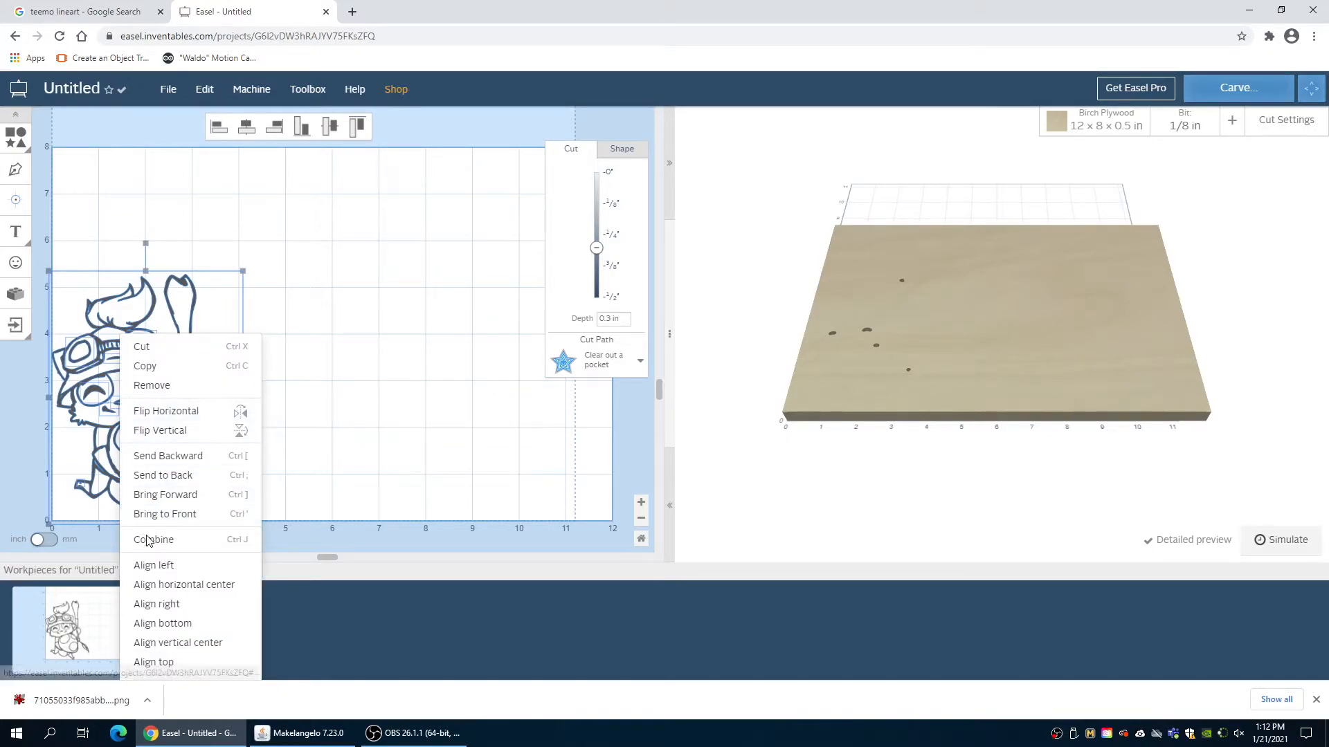
pyautogui.click(154, 540)
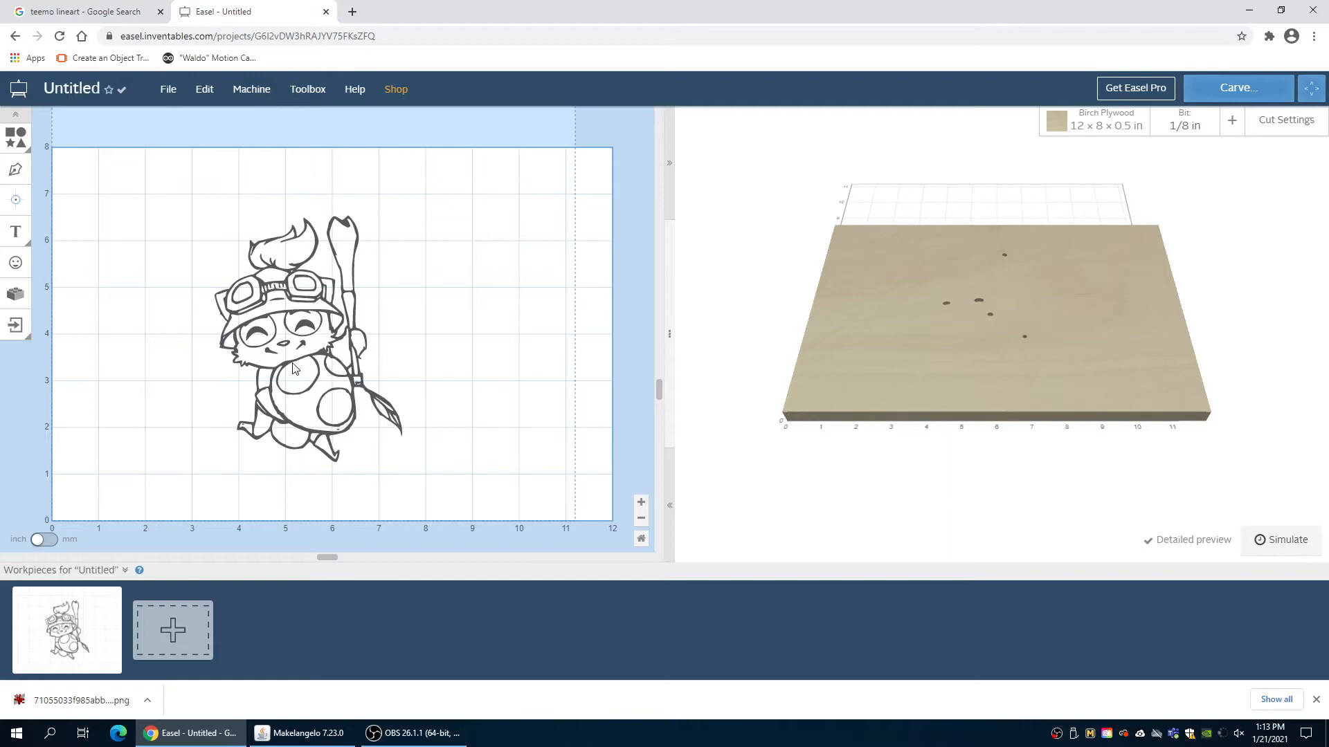
# Download the Easel project as Untitled.zip from the File menu
pyautogui.click(168, 89)
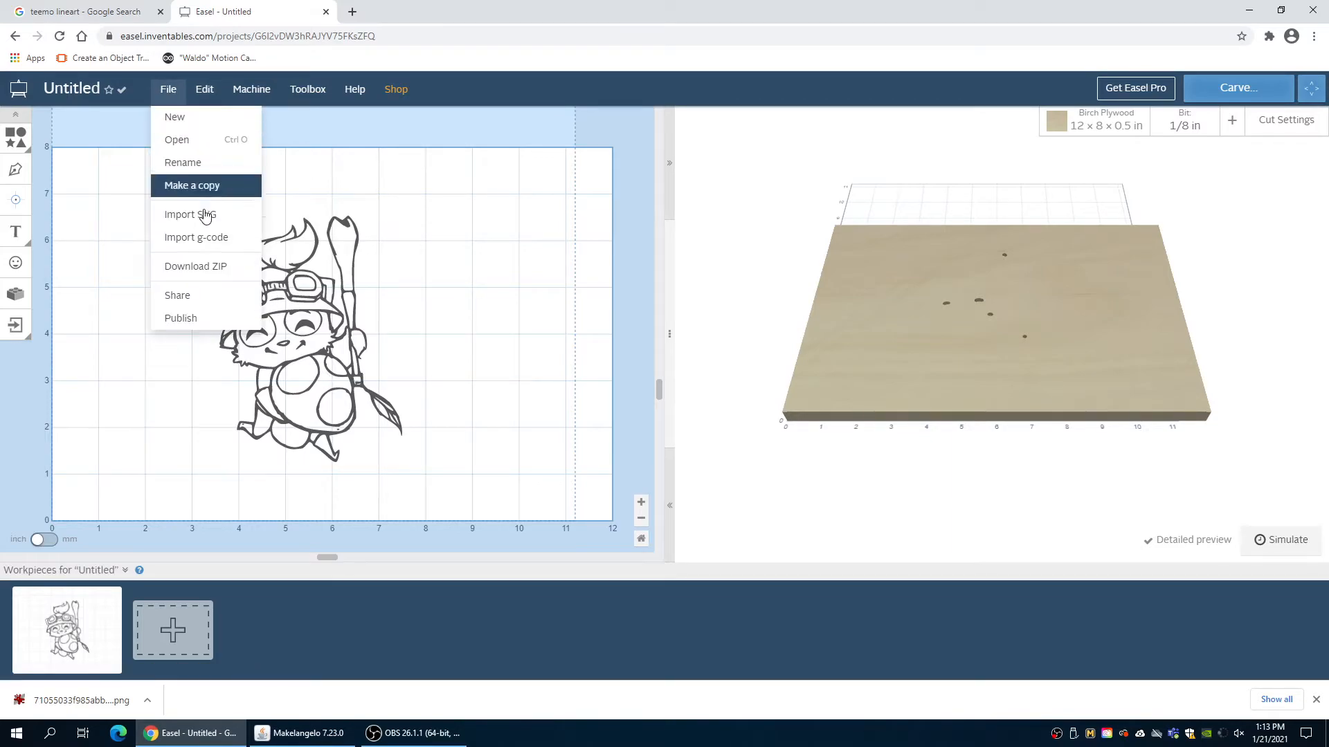
pyautogui.click(195, 266)
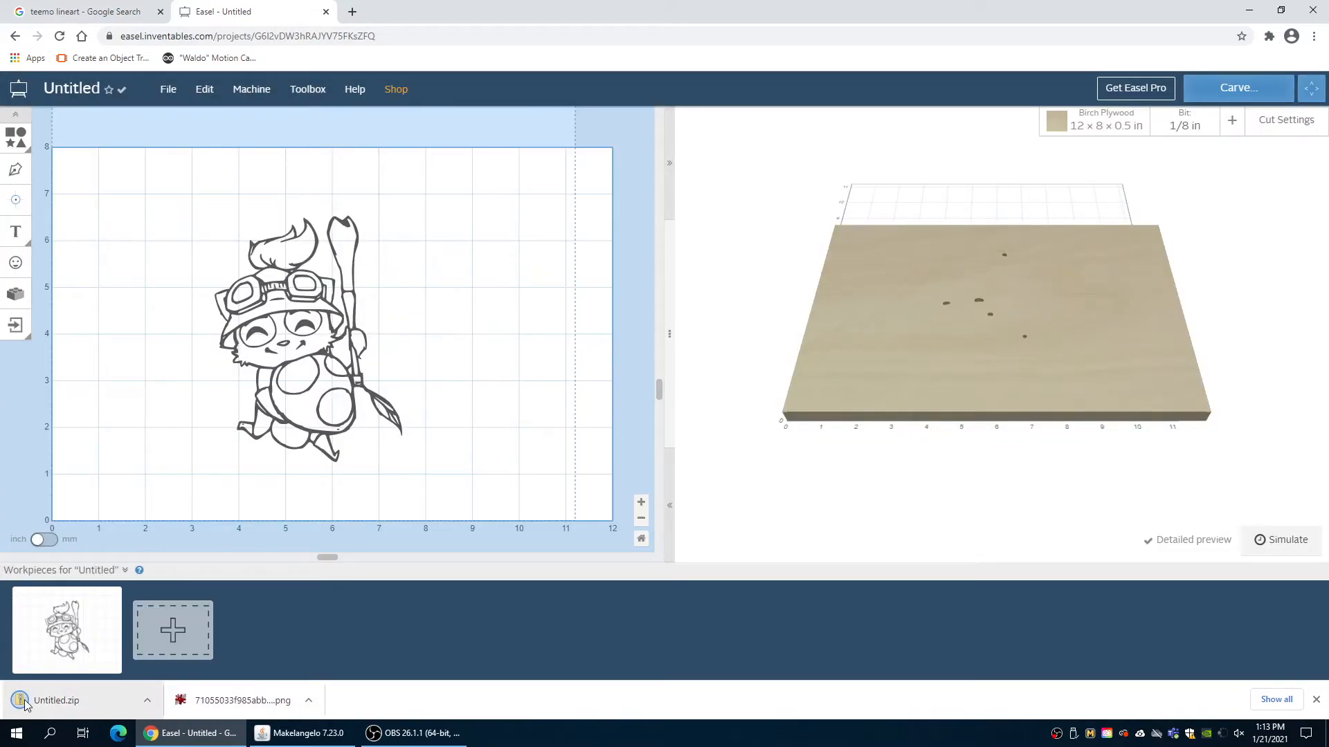
pyautogui.moveTo(25, 700)
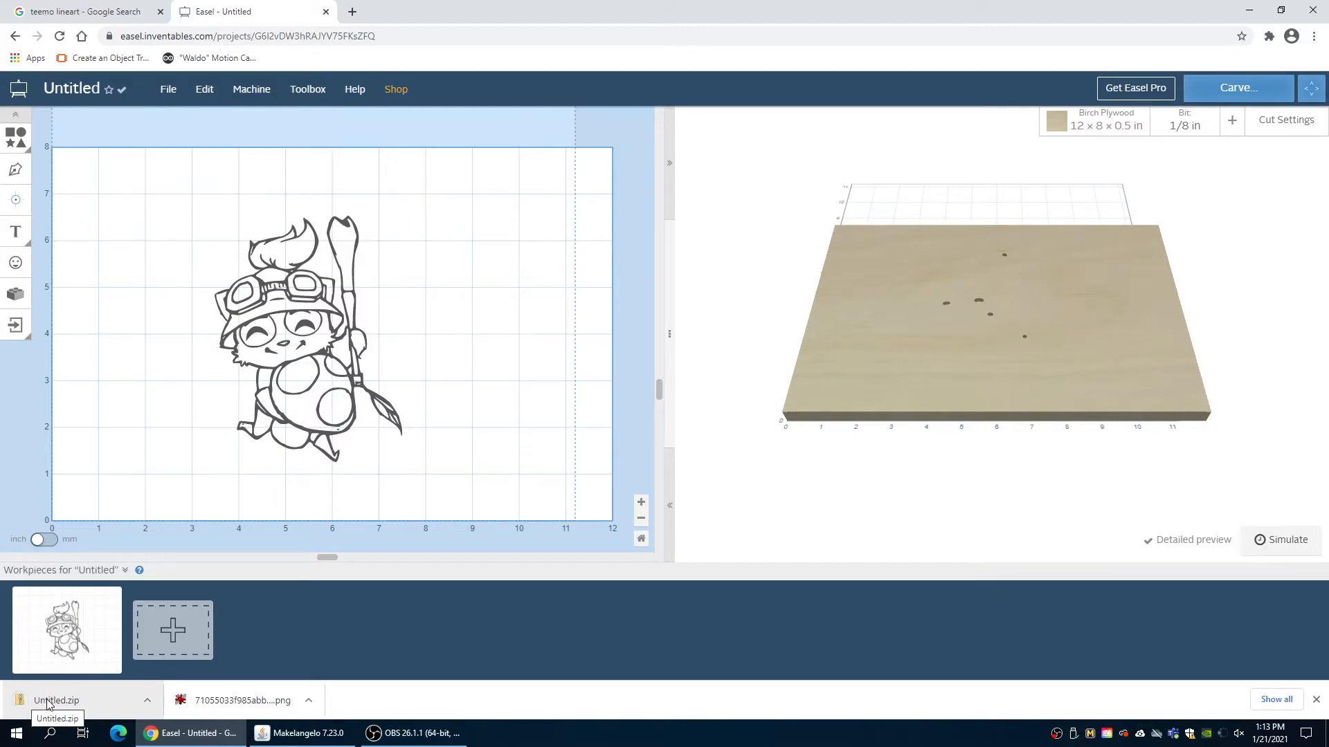
# Open Untitled.zip down to the Workpiece 1 folder with design.svg and the settings file
pyautogui.click(55, 700)
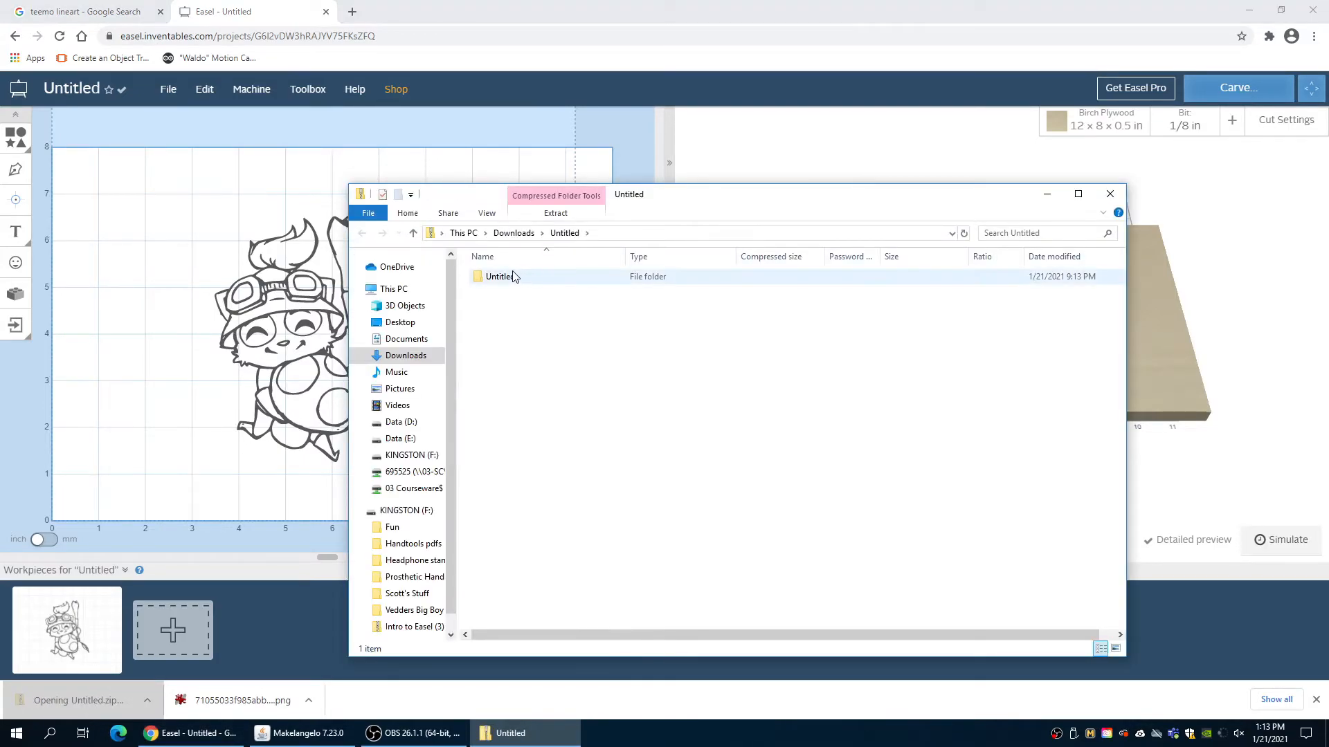
pyautogui.doubleClick(500, 276)
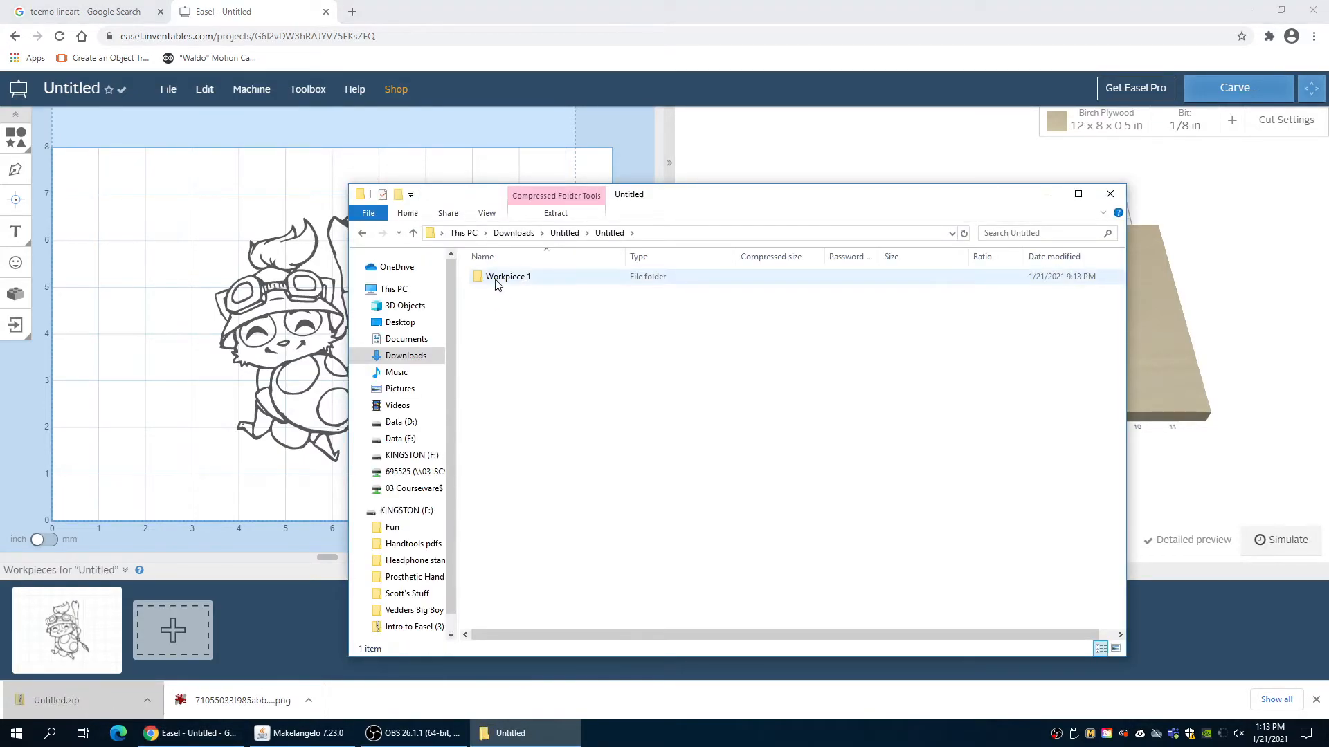
pyautogui.doubleClick(508, 277)
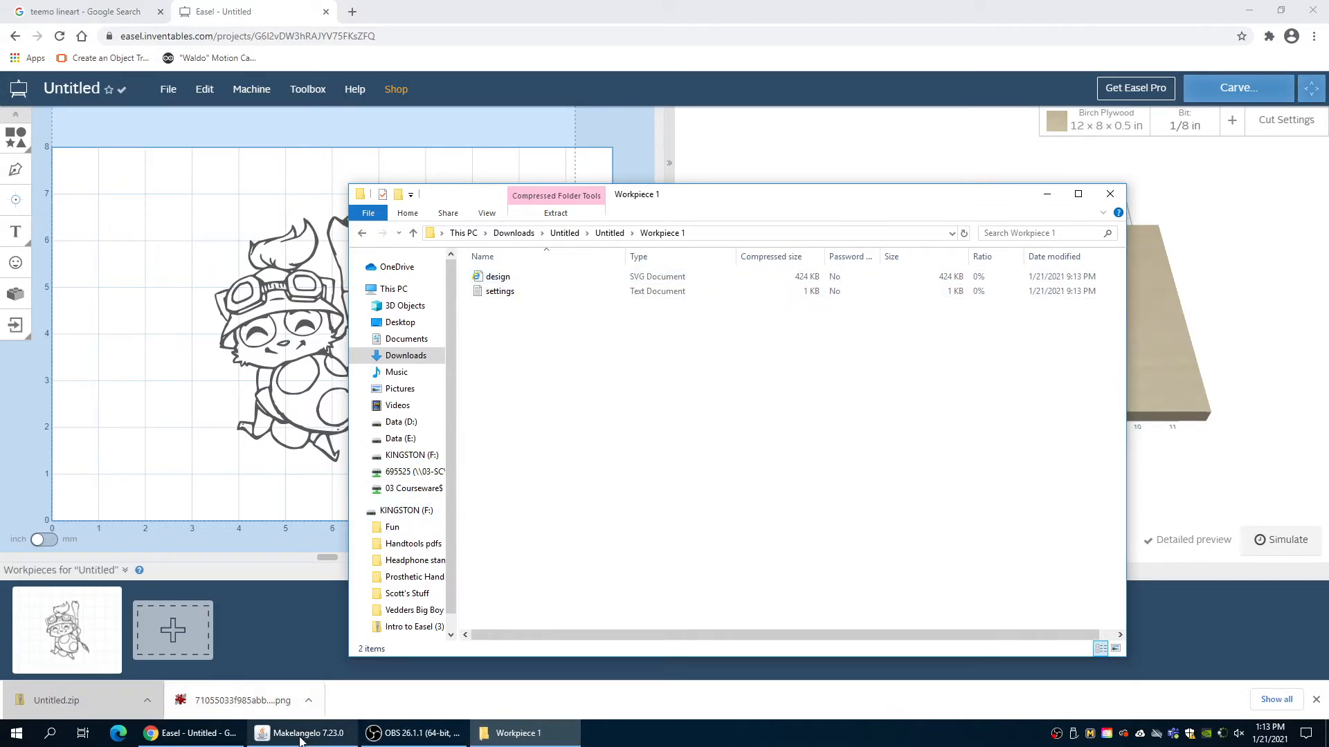
# Configure Makelangelo as a Makelangelo 5+ machine with A1 (594 x 841) paper
pyautogui.click(301, 733)
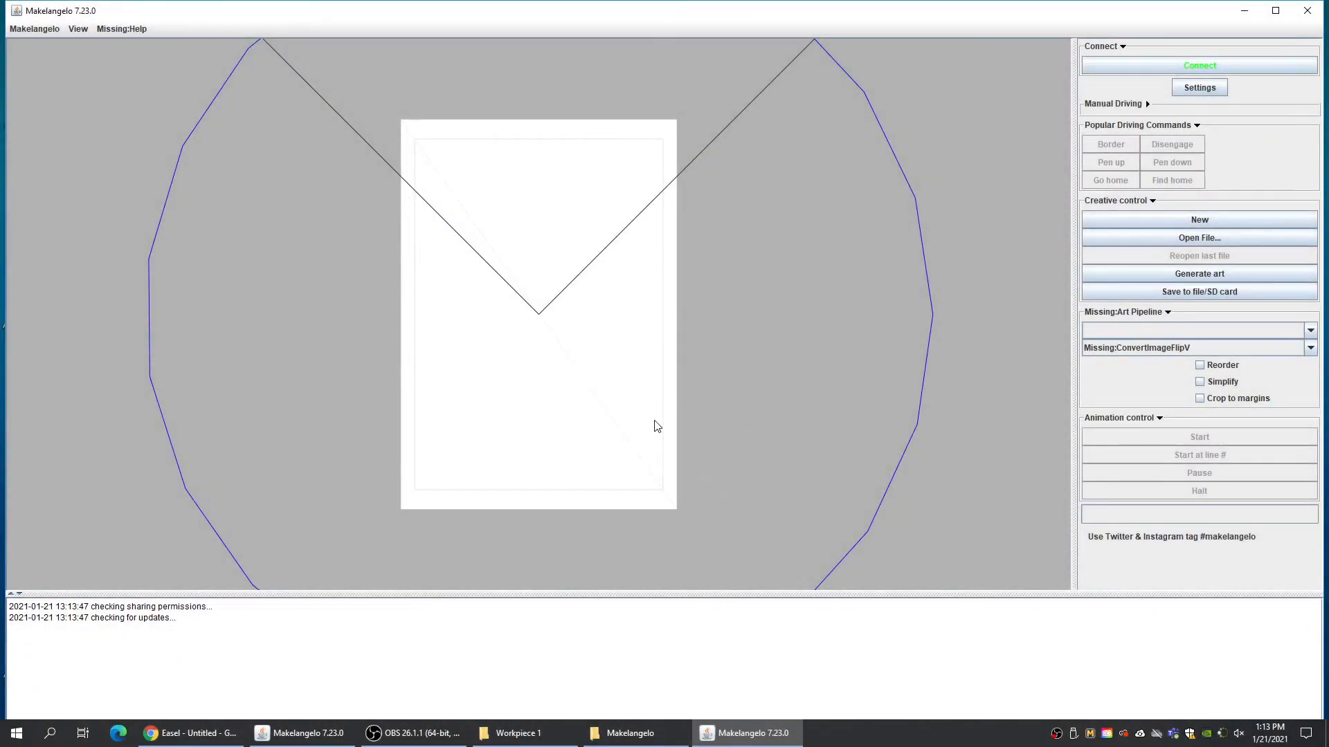
pyautogui.moveTo(551, 296)
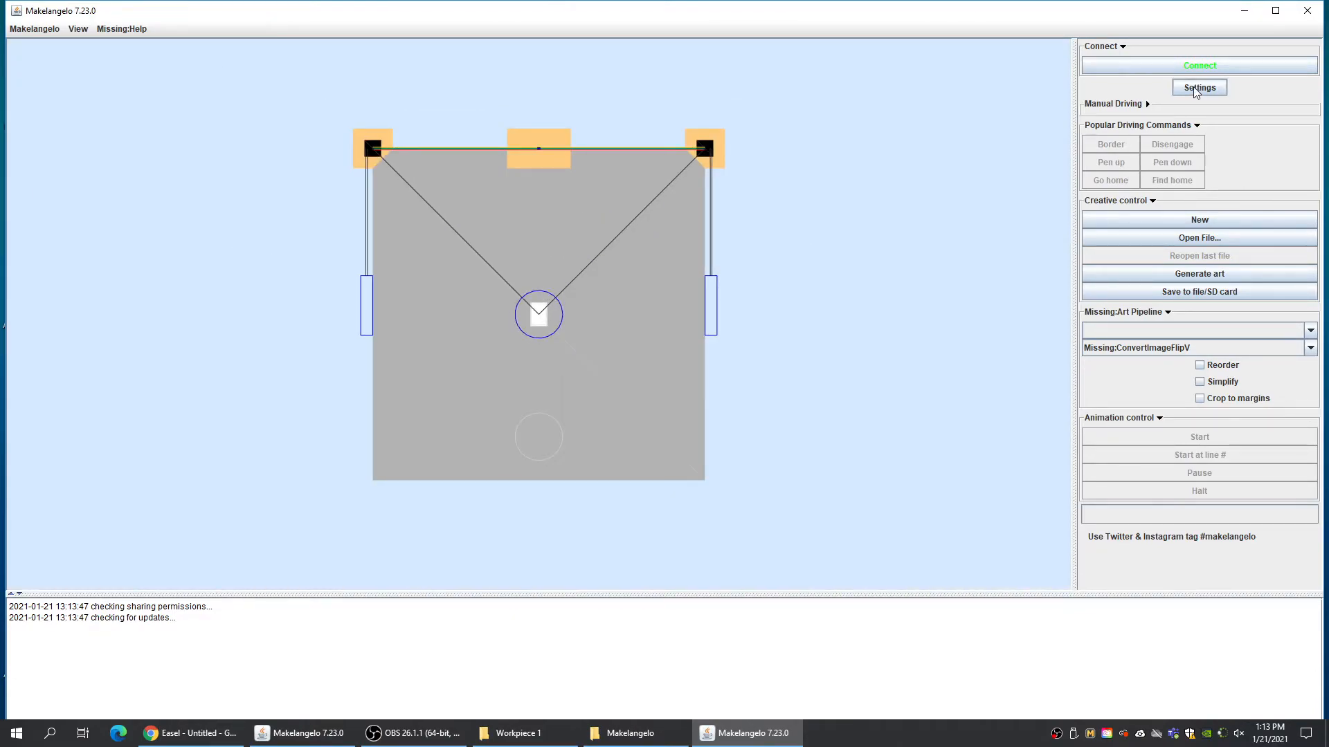
pyautogui.click(1199, 87)
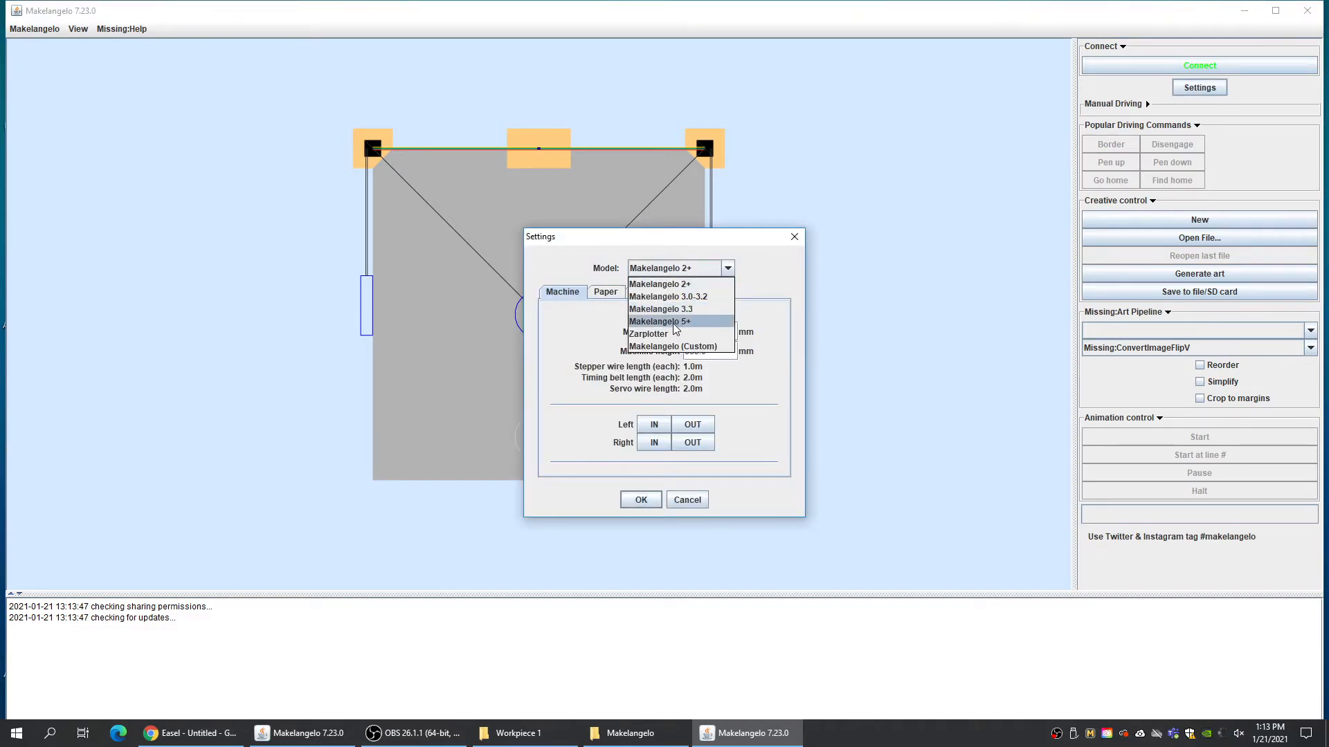
pyautogui.click(660, 321)
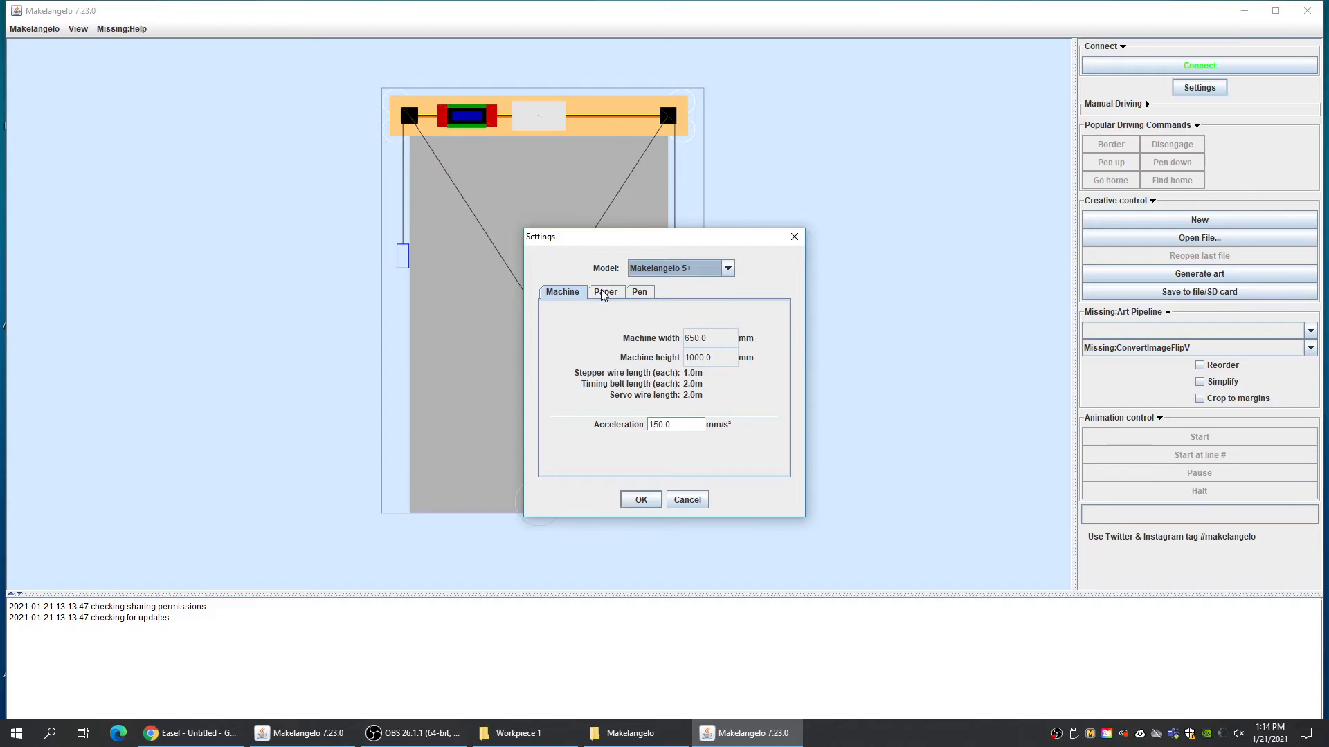
pyautogui.click(605, 292)
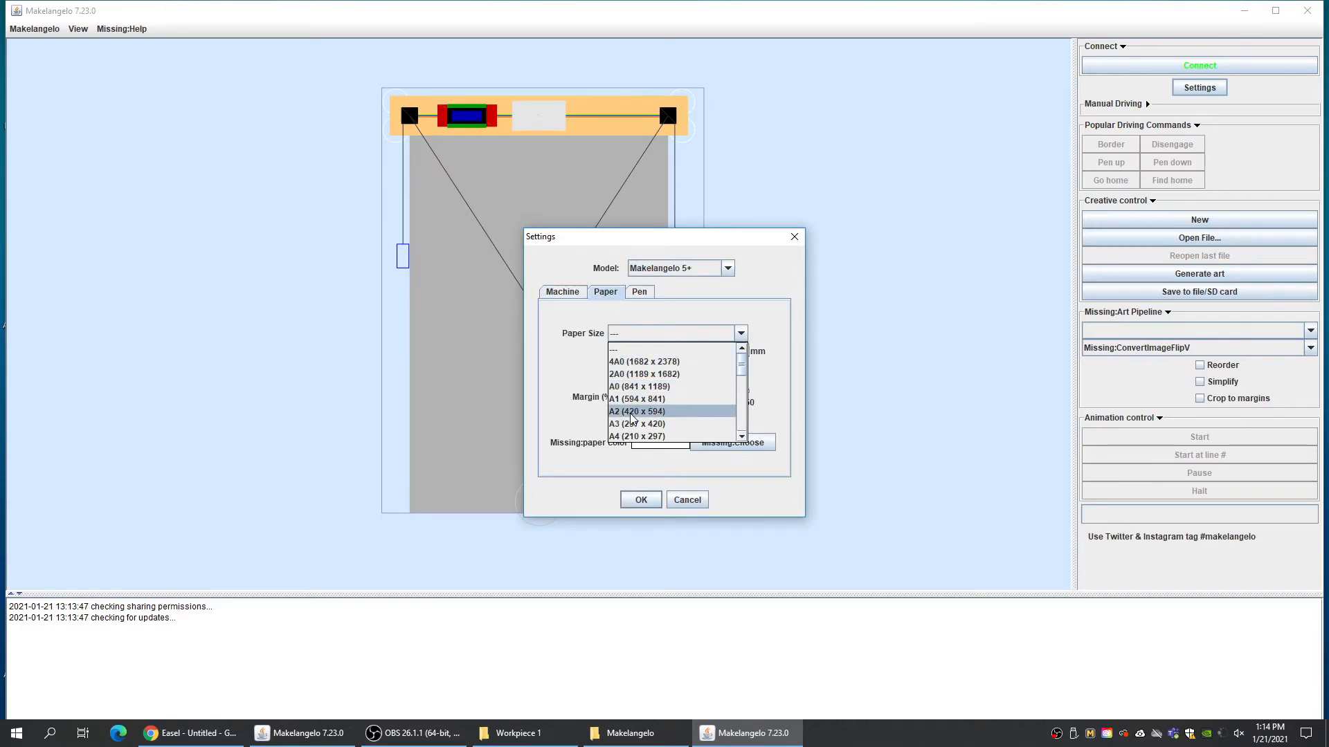
pyautogui.click(636, 386)
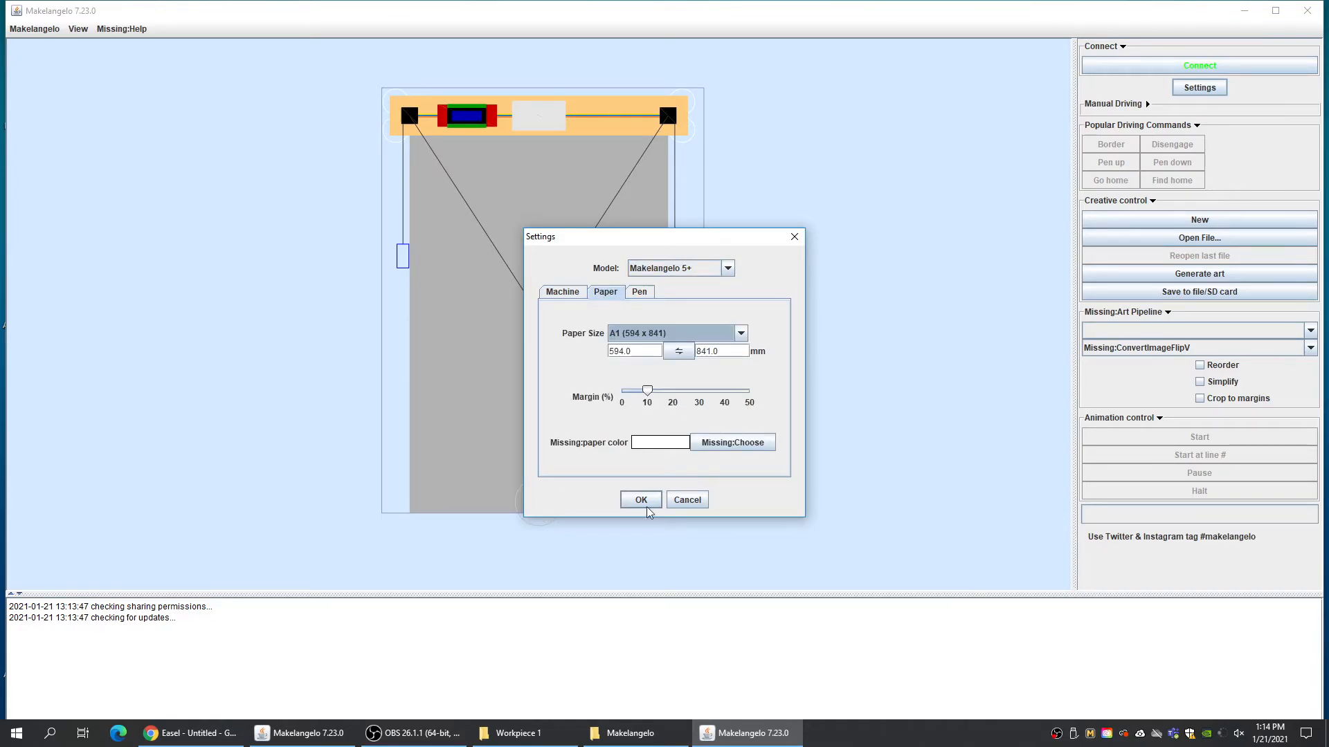
pyautogui.click(640, 500)
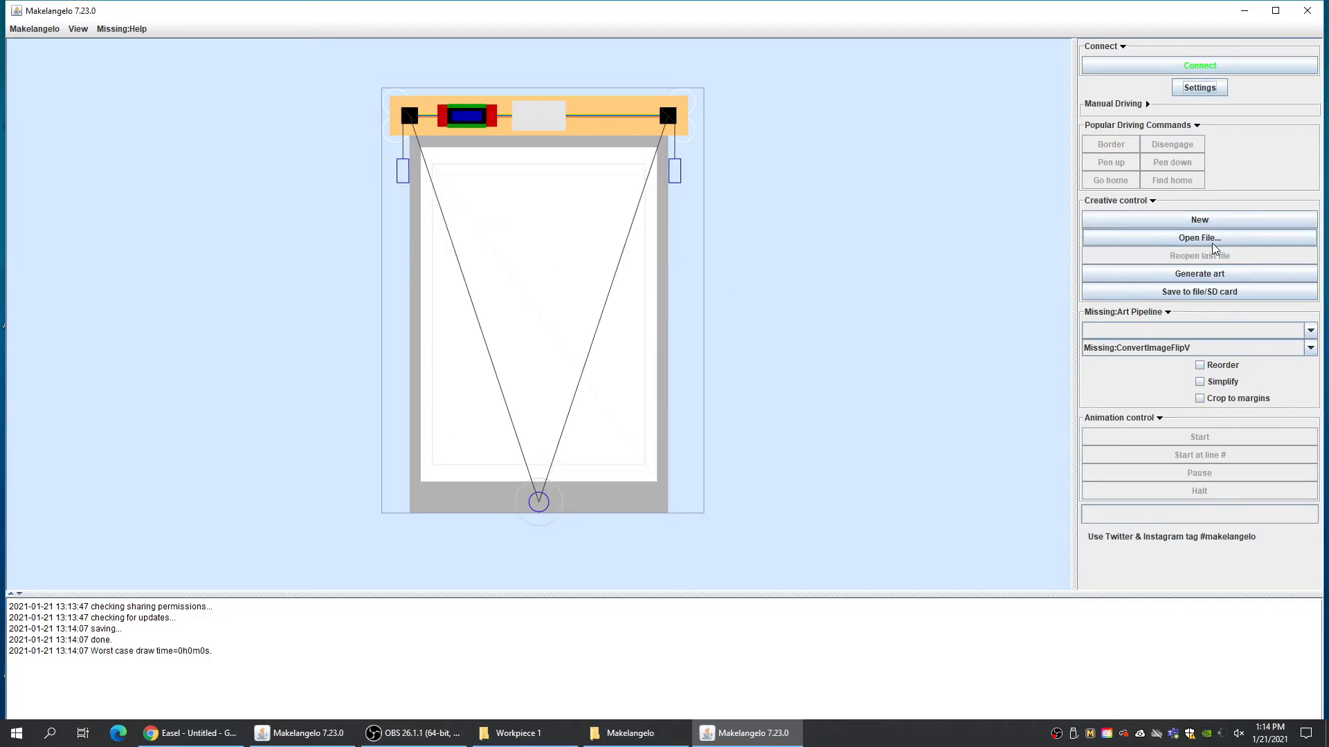
# Load design.svg from Downloads so the Teemo outline appears on the paper
pyautogui.click(1199, 236)
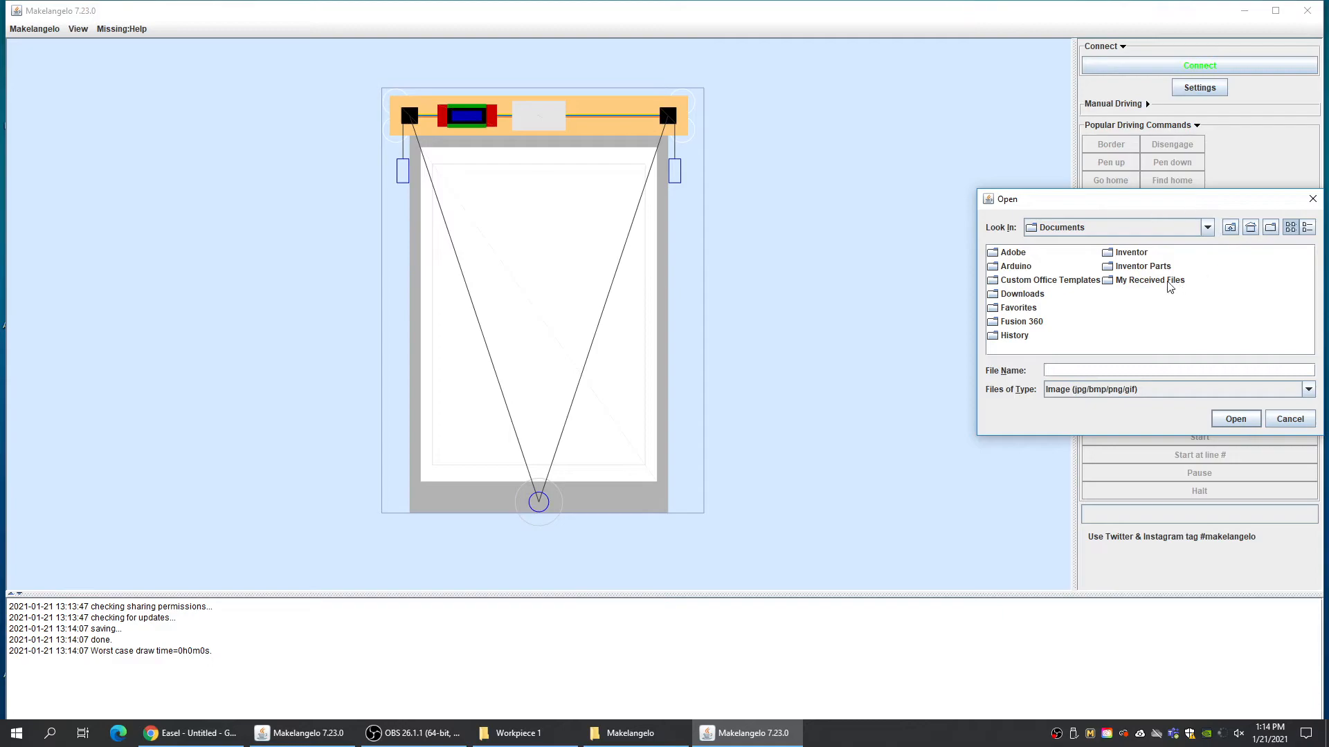
pyautogui.moveTo(991, 402)
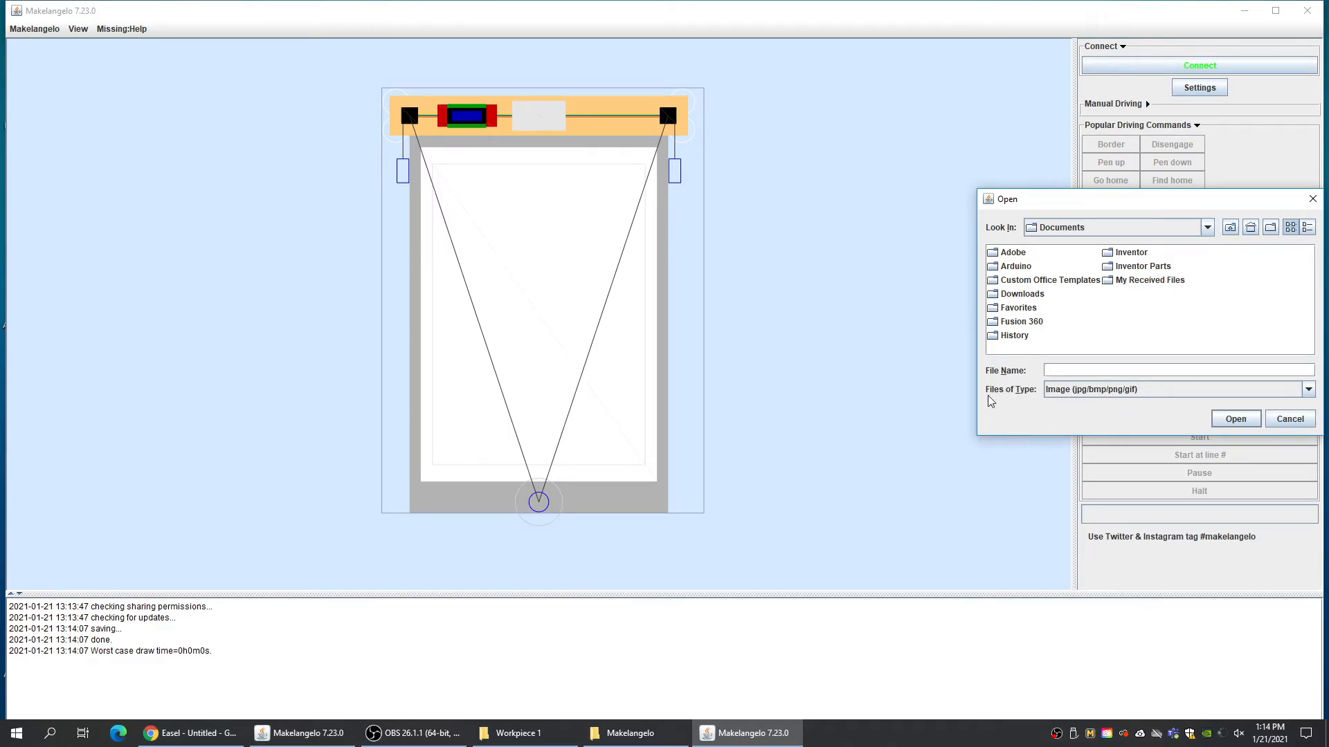
pyautogui.click(1305, 389)
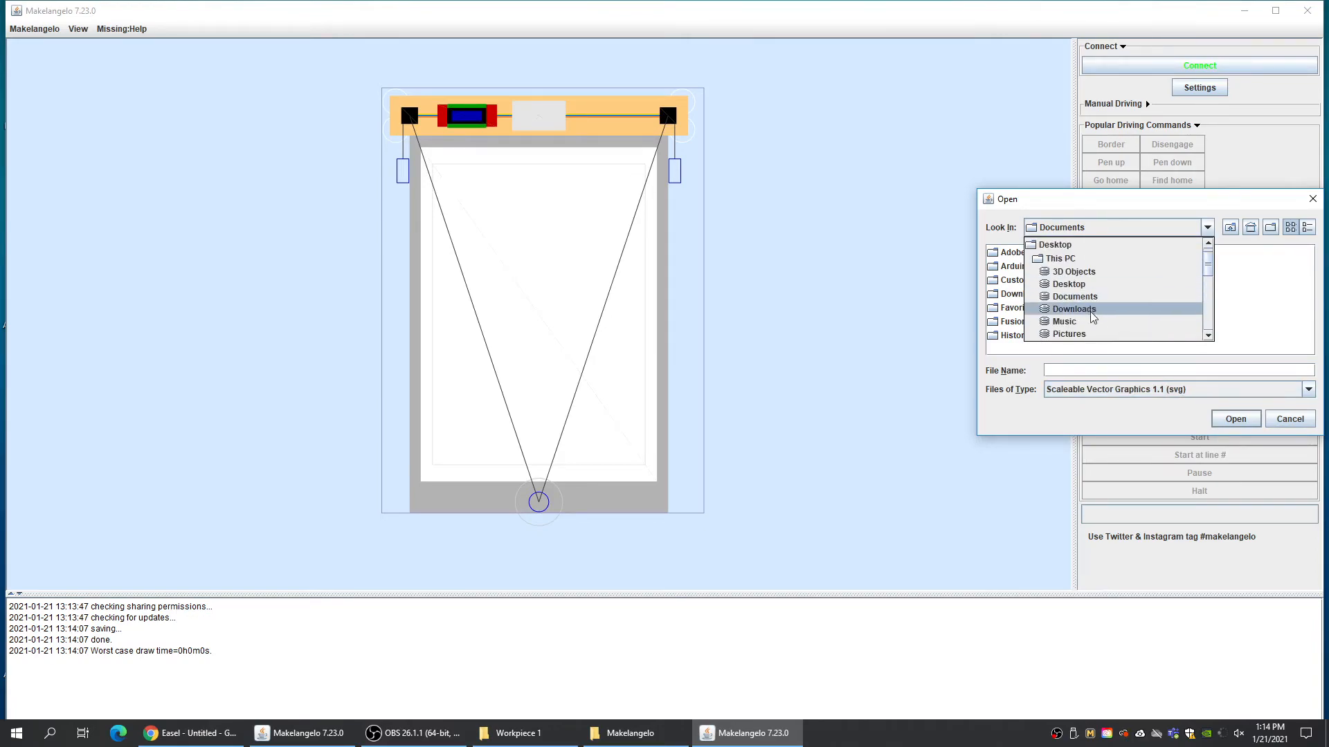
pyautogui.click(1073, 309)
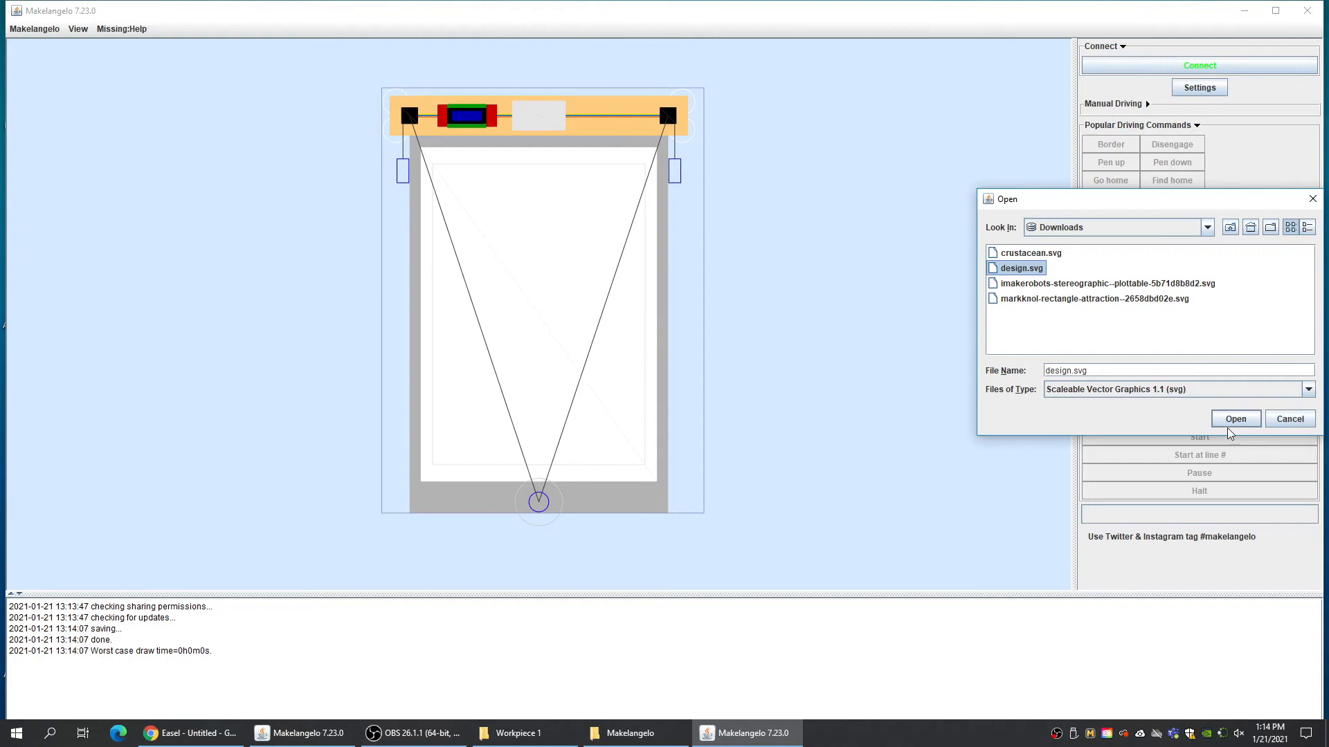
pyautogui.click(1235, 418)
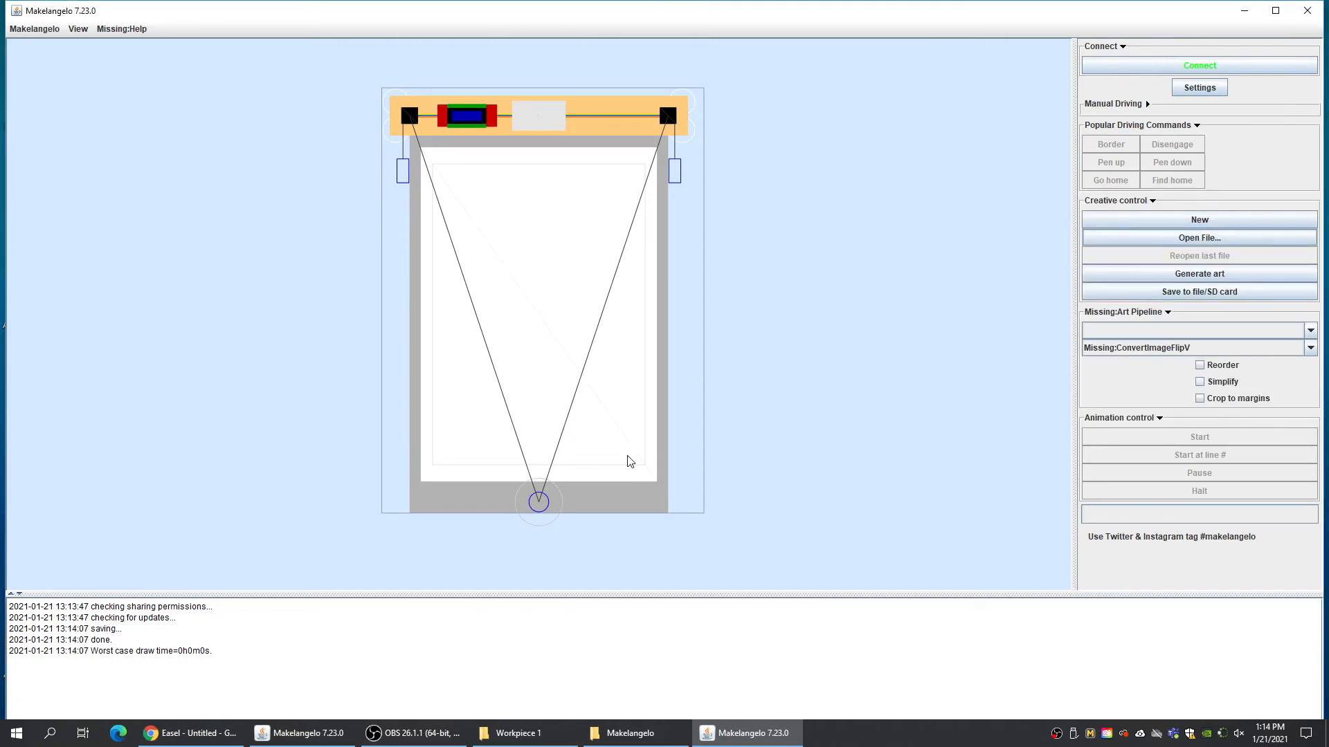
pyautogui.click(1198, 236)
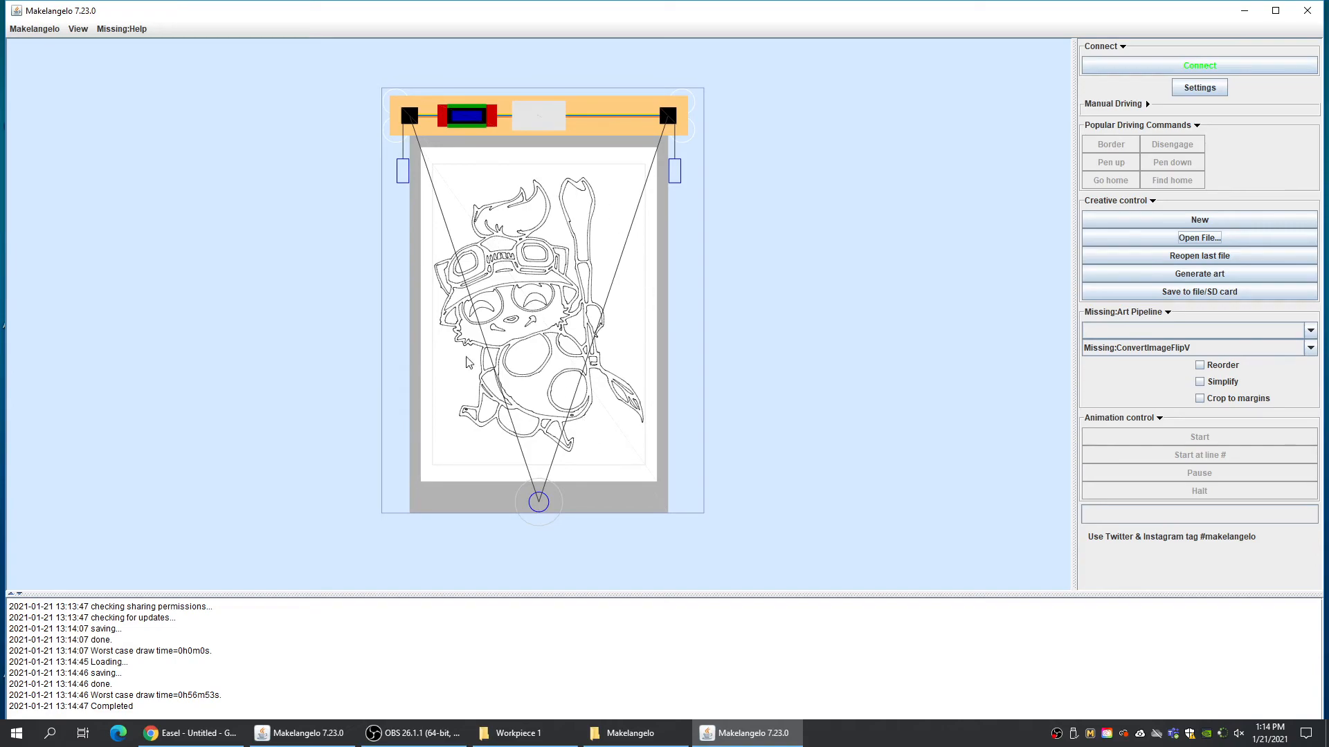
pyautogui.moveTo(722, 355)
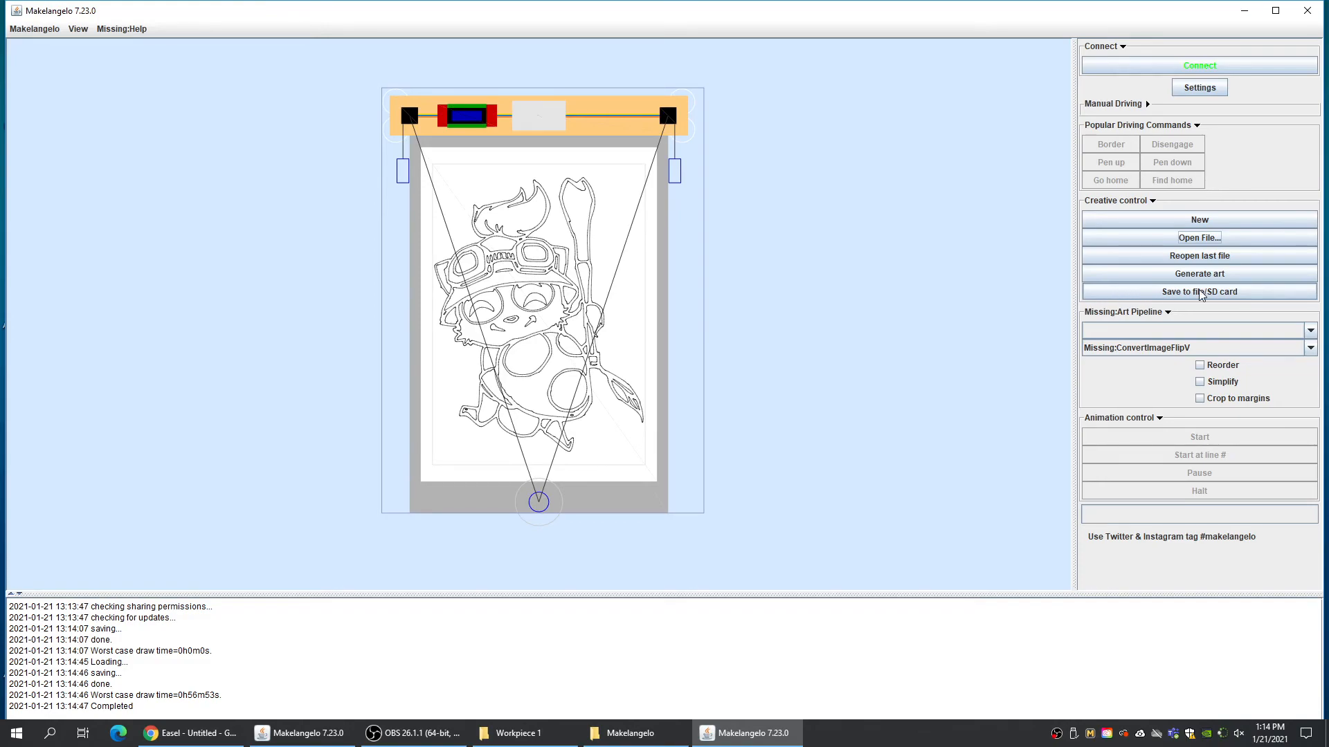
# Save the drawing as GCODE (ngc) named lineart onto the KINGSTON (F:) drive
pyautogui.click(1199, 292)
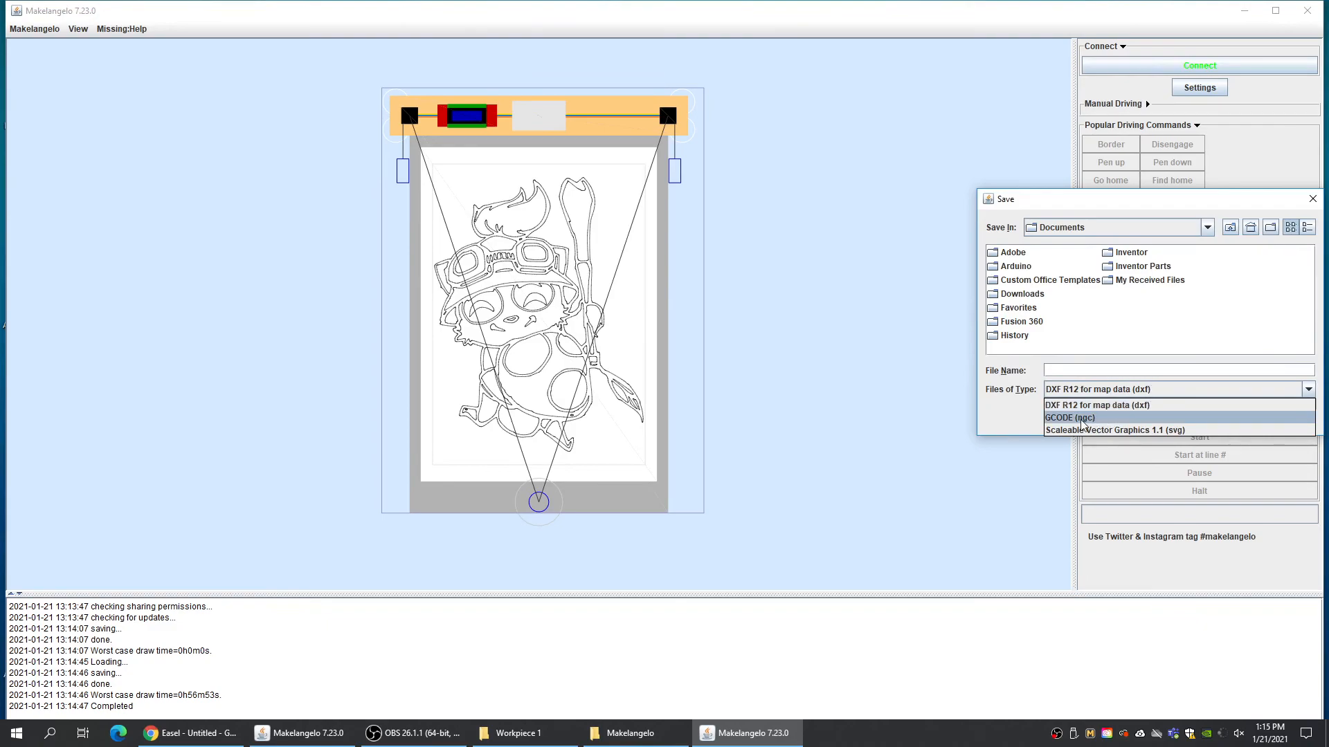
pyautogui.click(1070, 417)
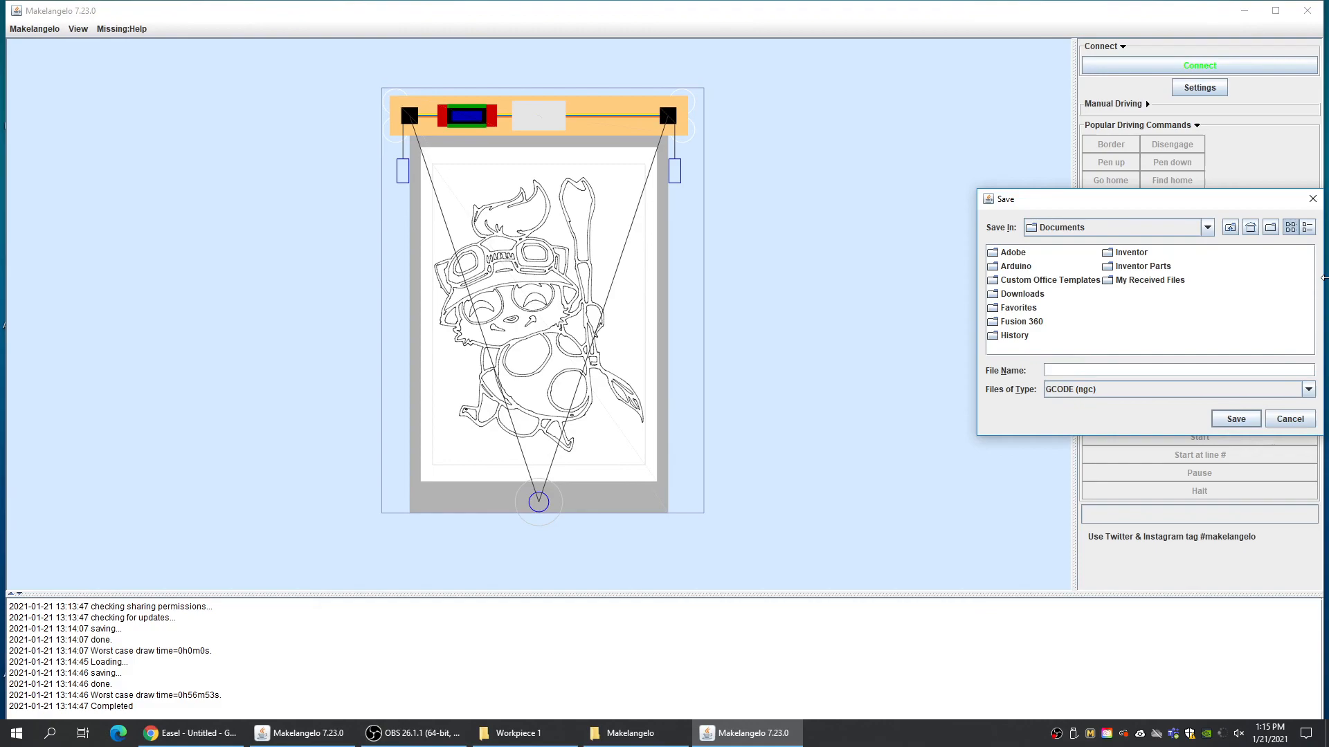
pyautogui.write('lineart')
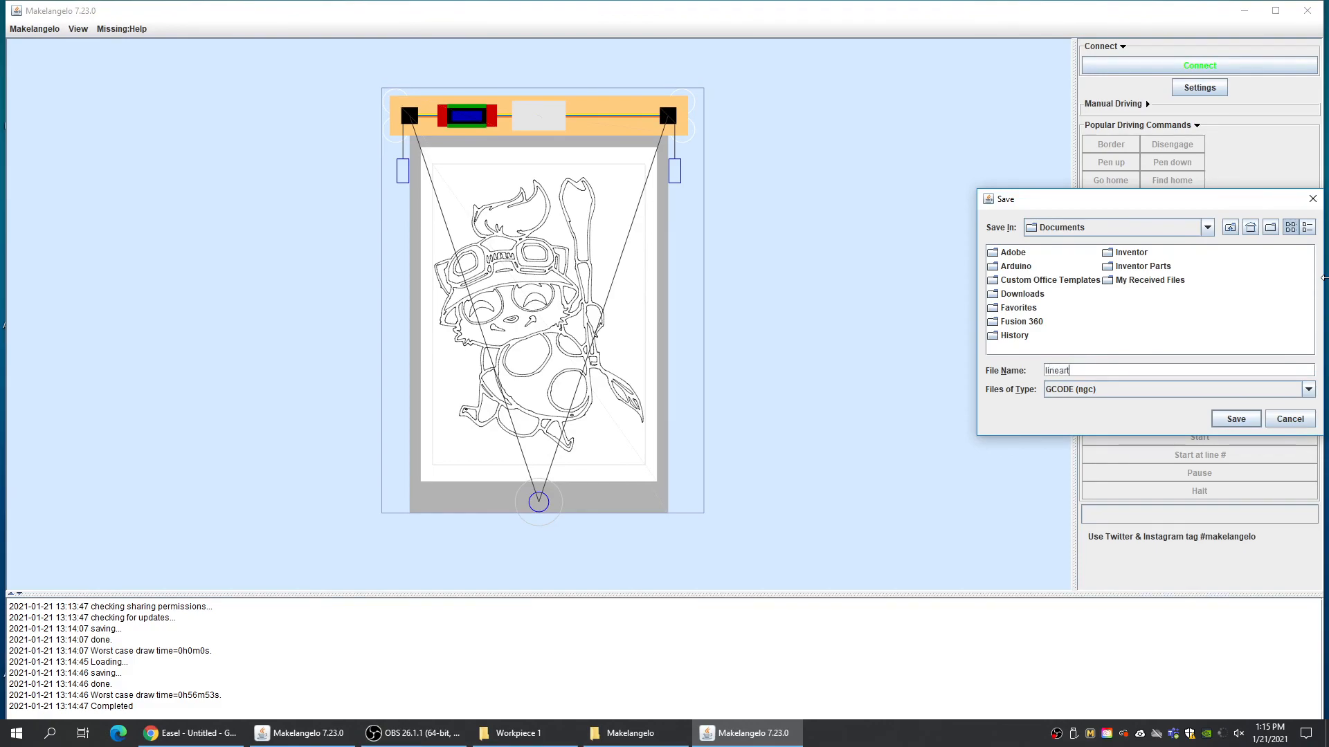
pyautogui.click(1203, 227)
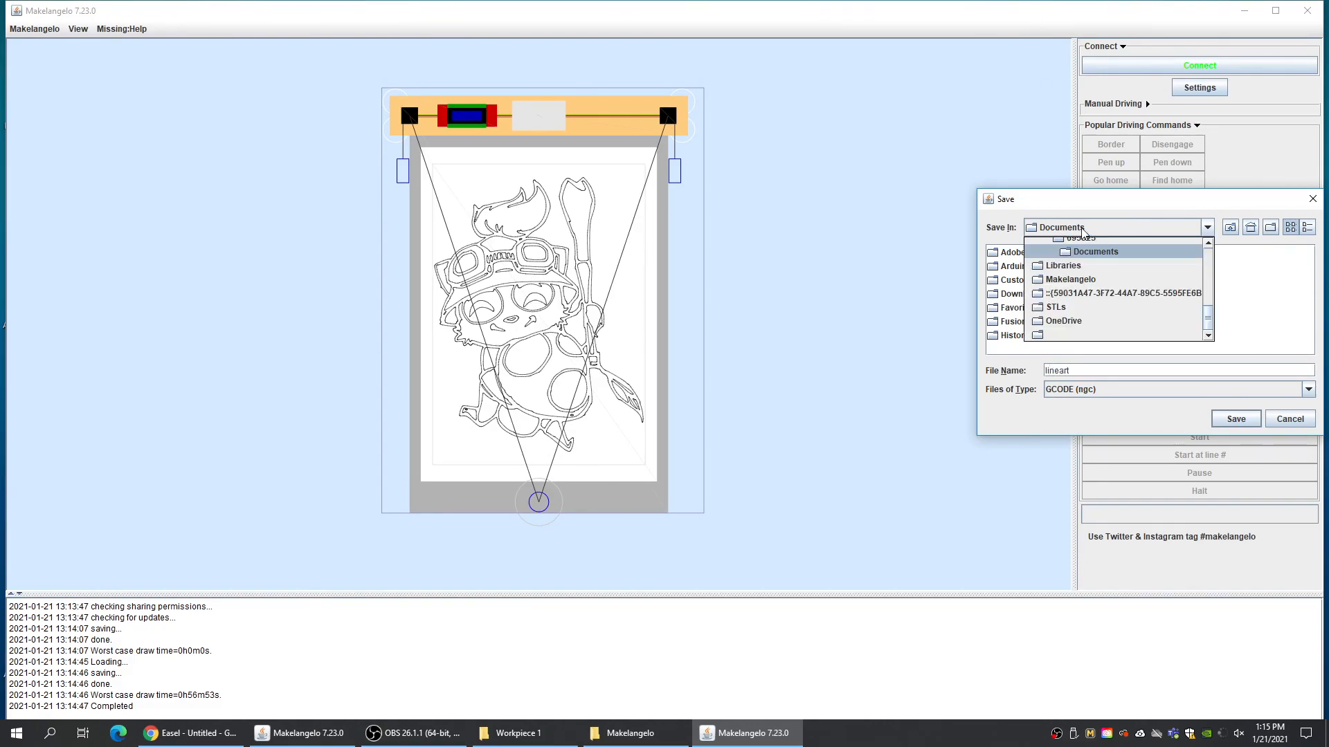
pyautogui.scroll(-3)
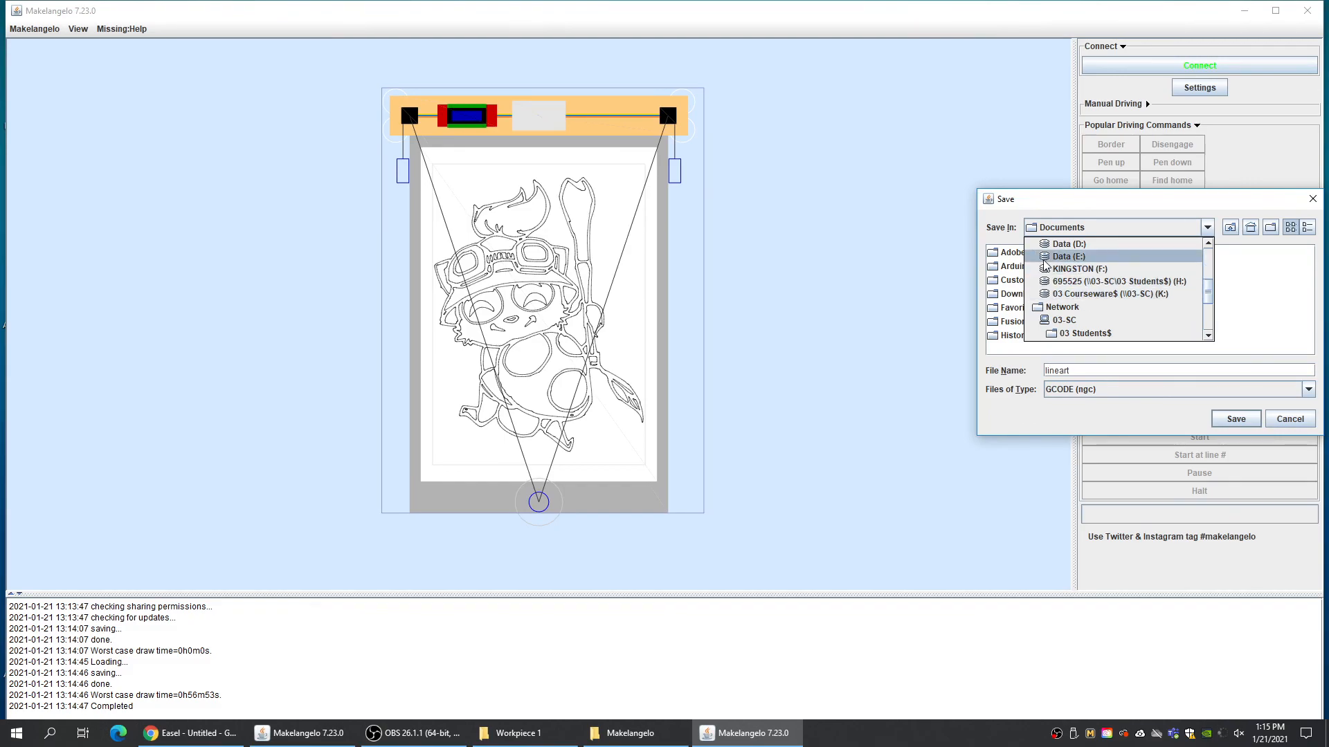
pyautogui.click(1076, 267)
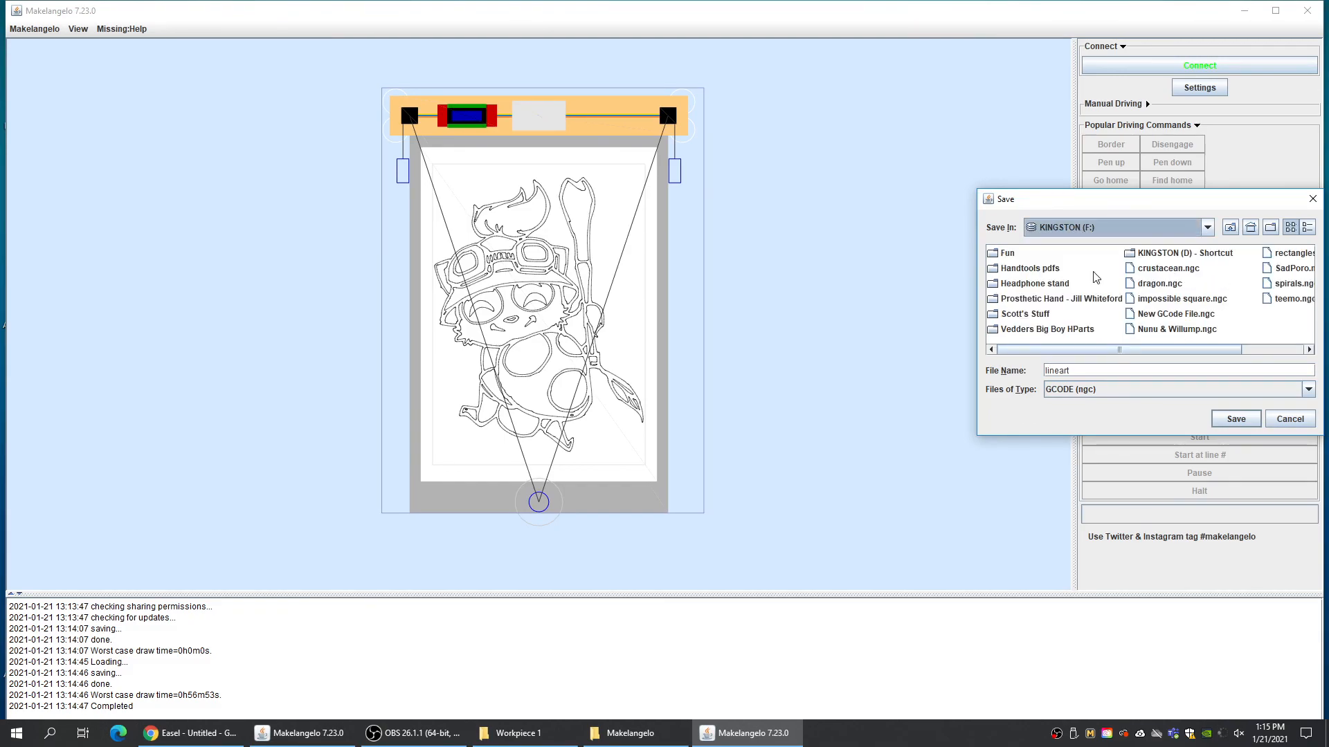
pyautogui.click(1235, 418)
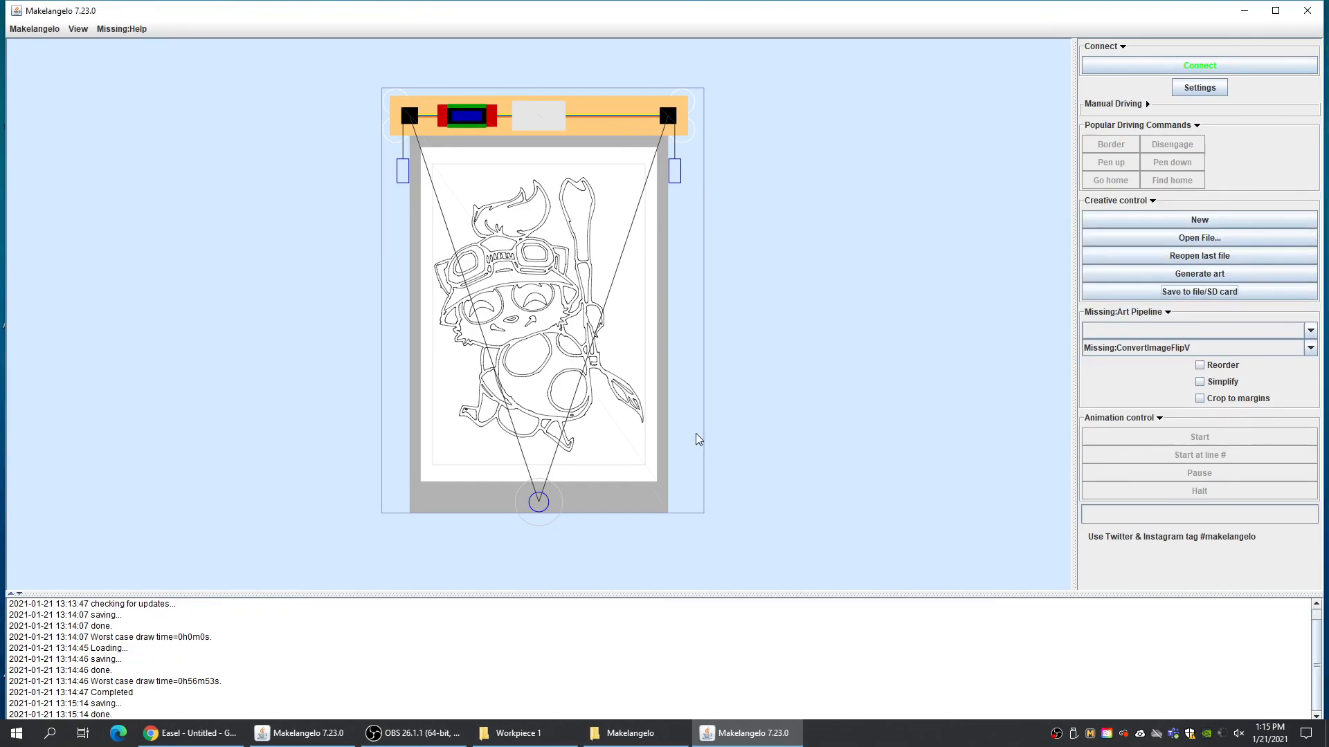